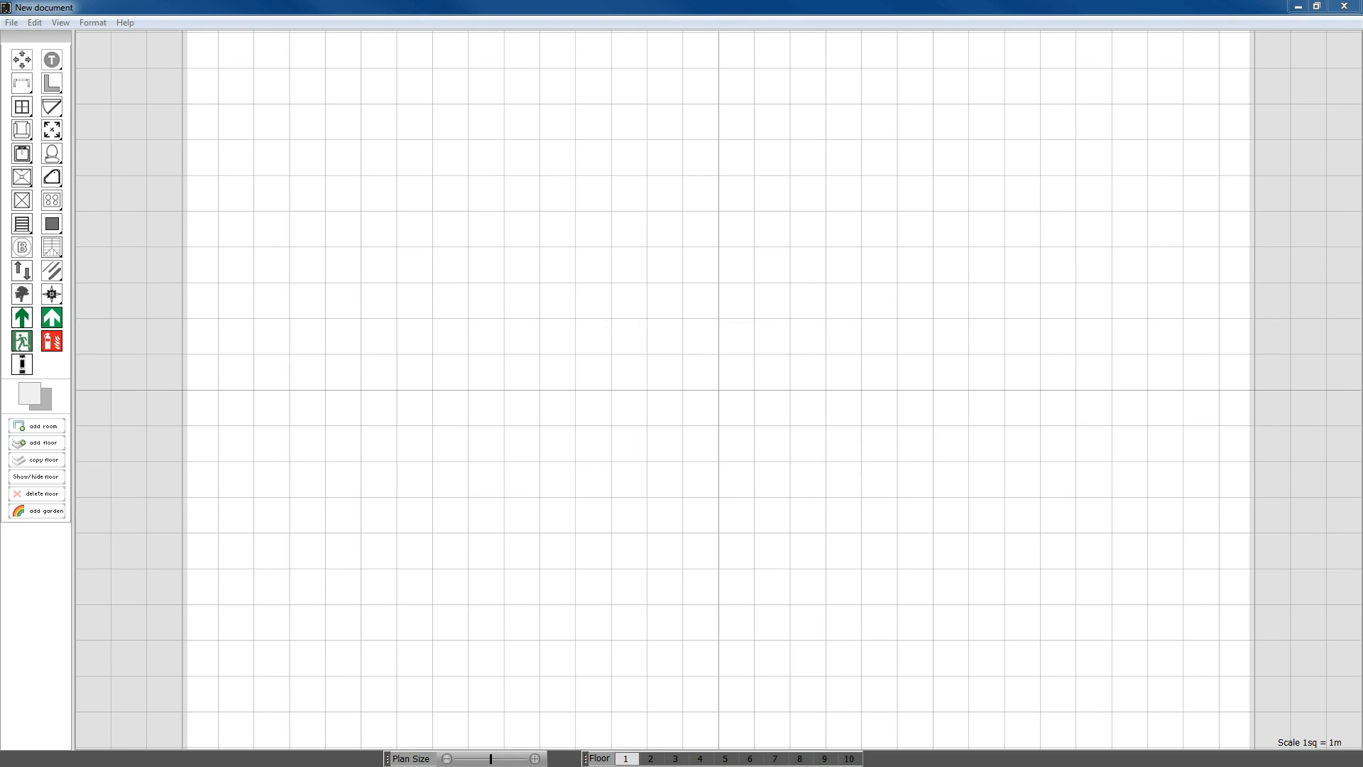
{"action": "mouse_move", "coordinate": [340, 456]}
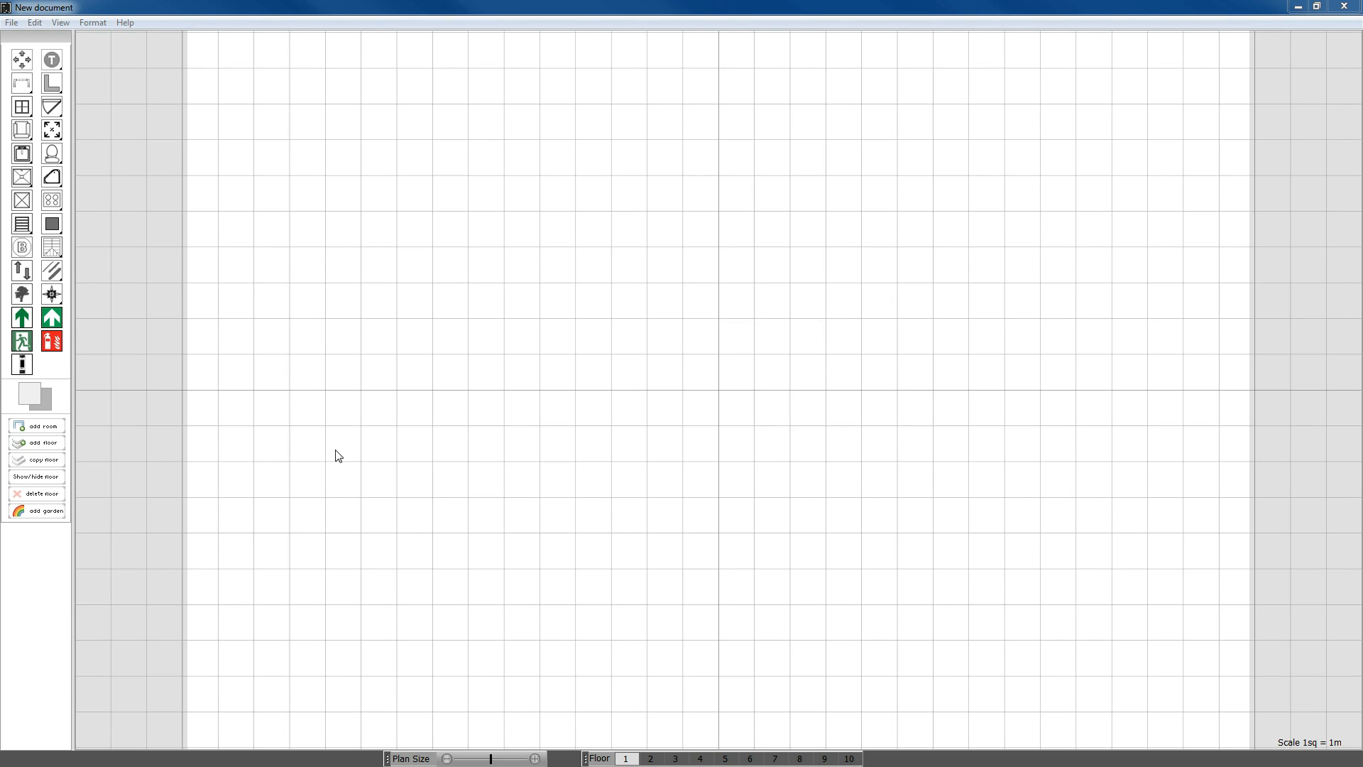
Step: Read version 1.6.1 (build 20150130) in the About box, dismiss it, and reopen Help
{"action": "left_click", "coordinate": [125, 21]}
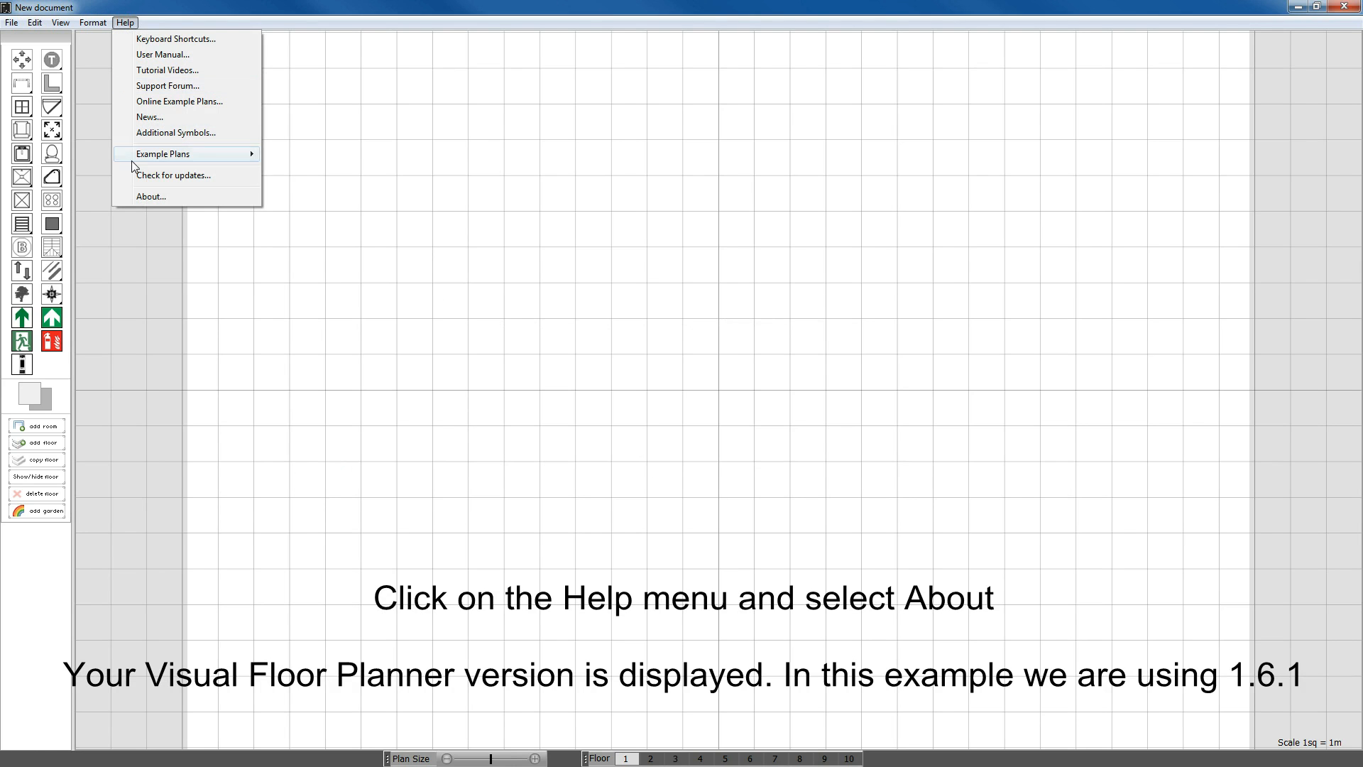
{"action": "left_click", "coordinate": [149, 196]}
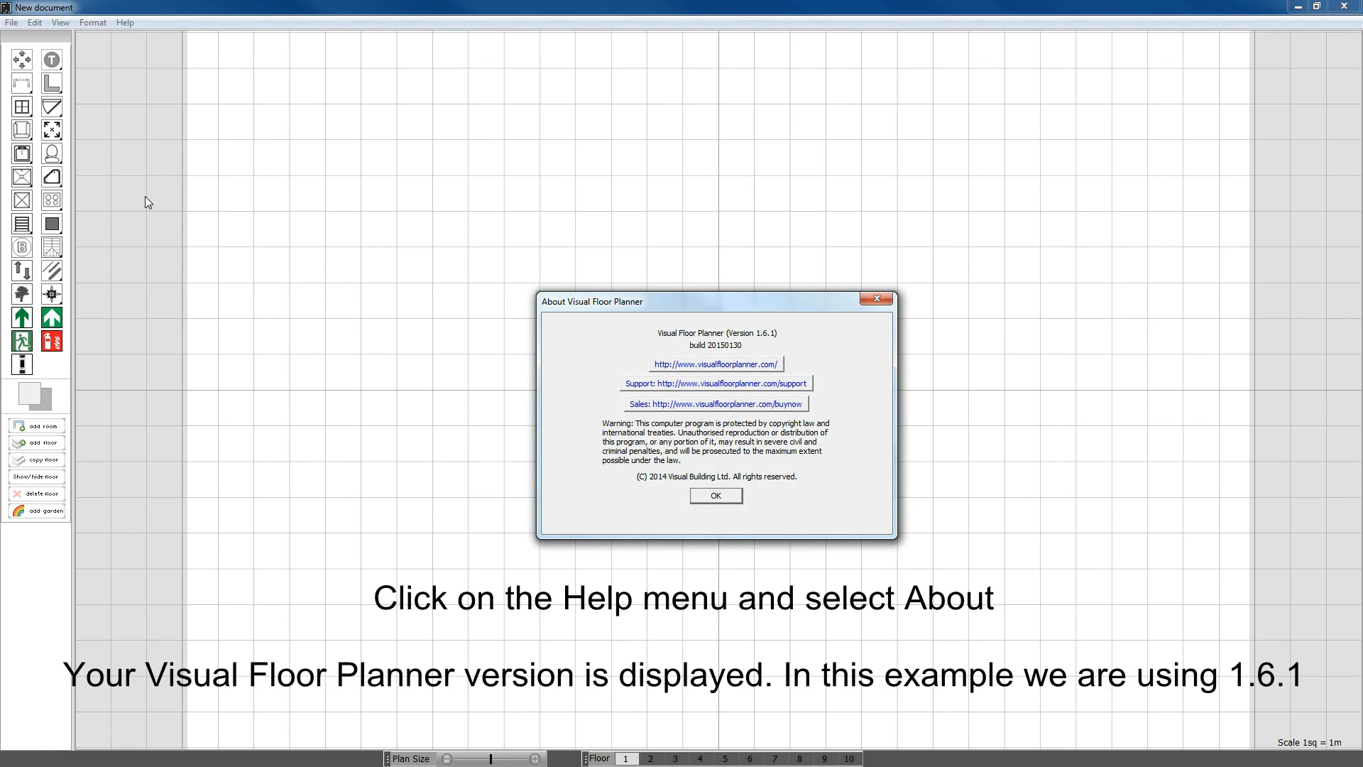
{"action": "mouse_move", "coordinate": [689, 513]}
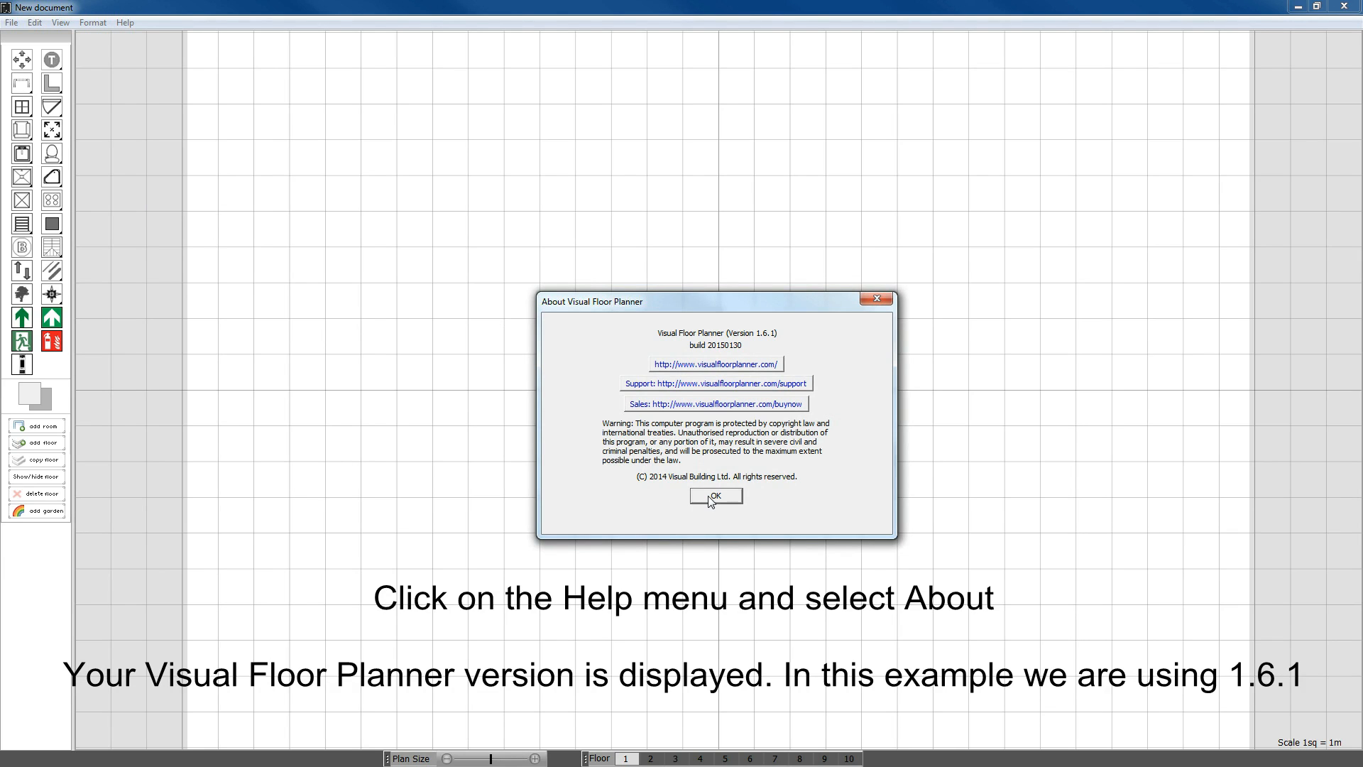
{"action": "left_click", "coordinate": [714, 495]}
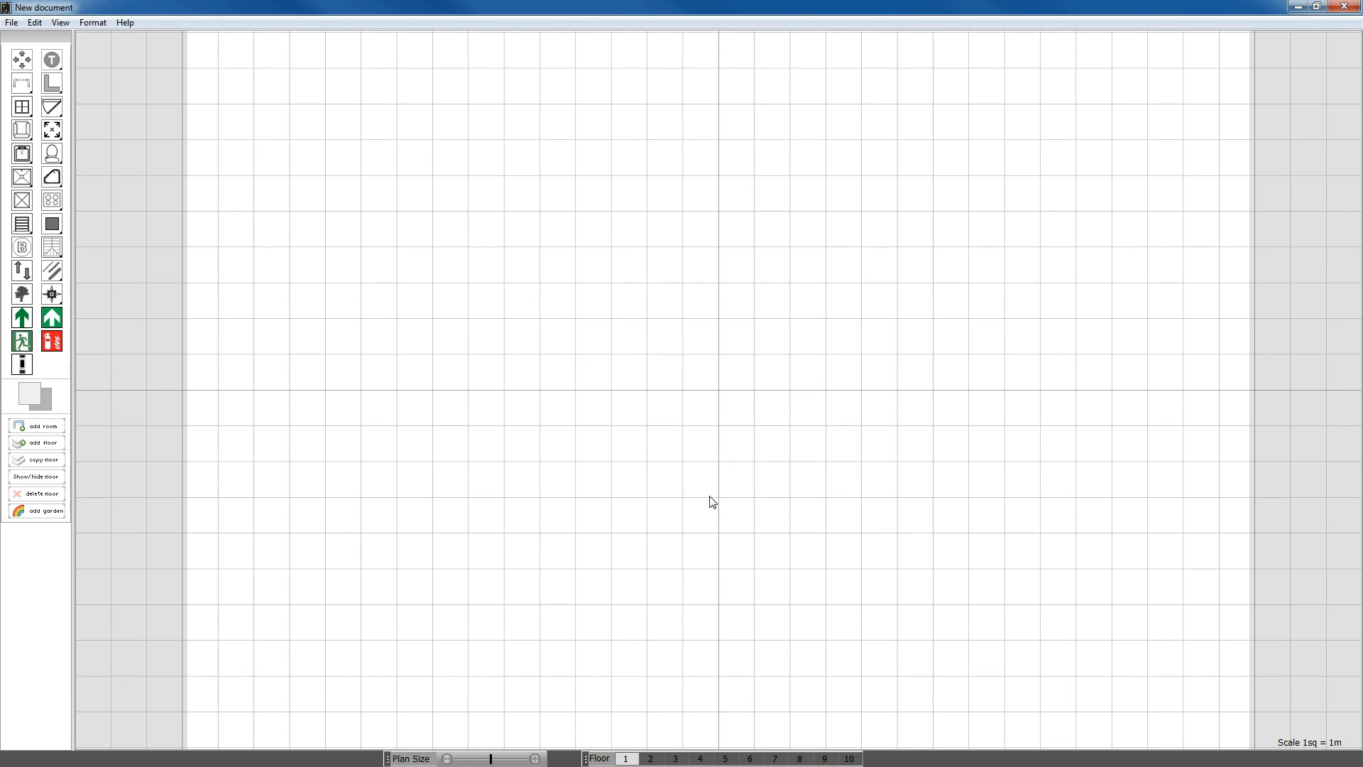
{"action": "left_click", "coordinate": [123, 21]}
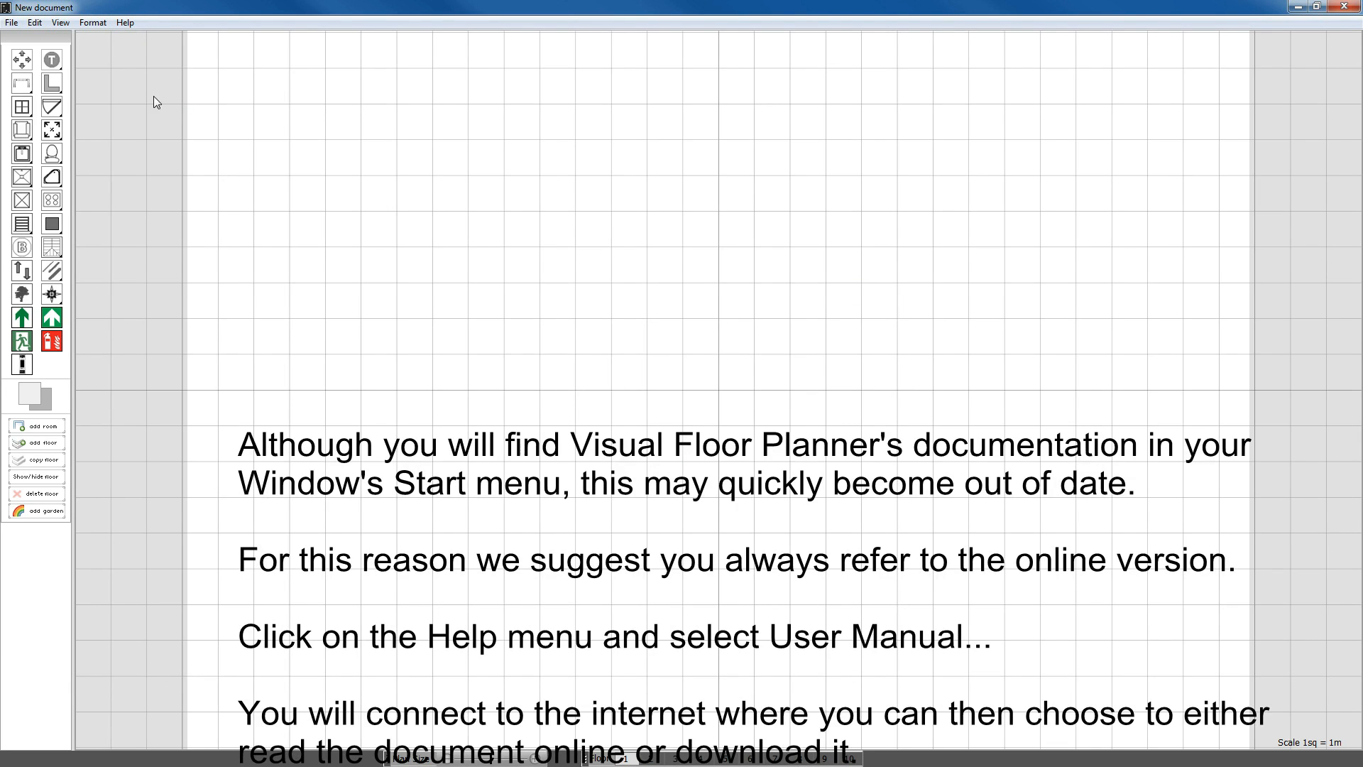
{"action": "left_click", "coordinate": [125, 21]}
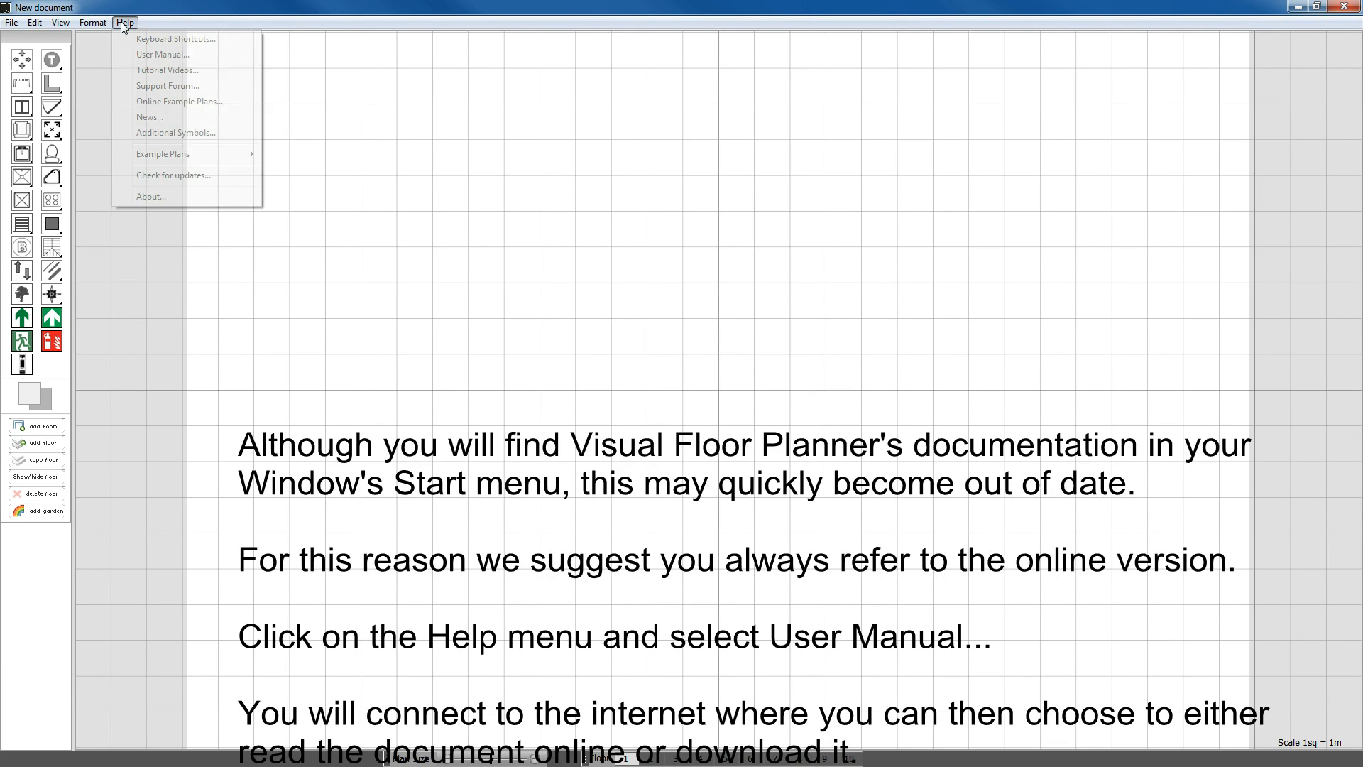
{"action": "mouse_move", "coordinate": [161, 54]}
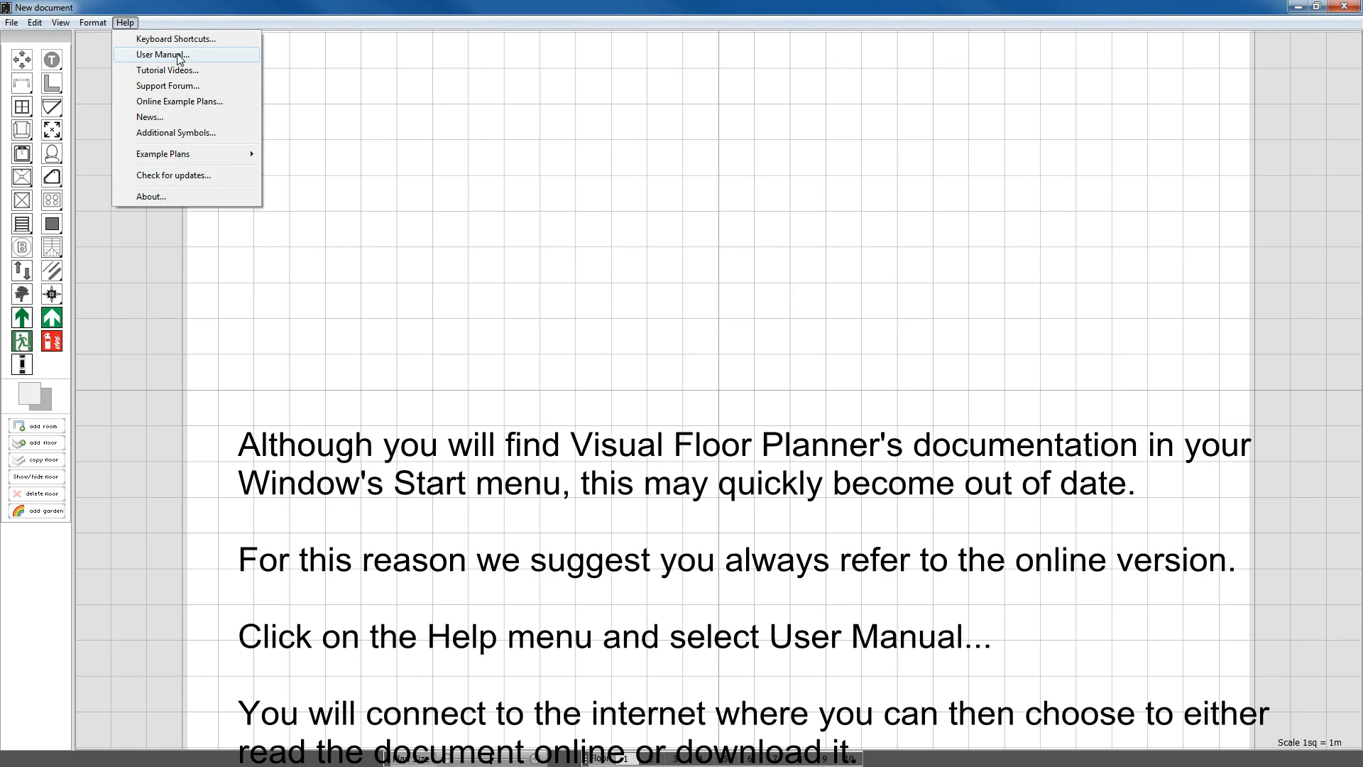
Step: Go to the User Manual page and choose to read the documentation online
{"action": "left_click", "coordinate": [161, 54]}
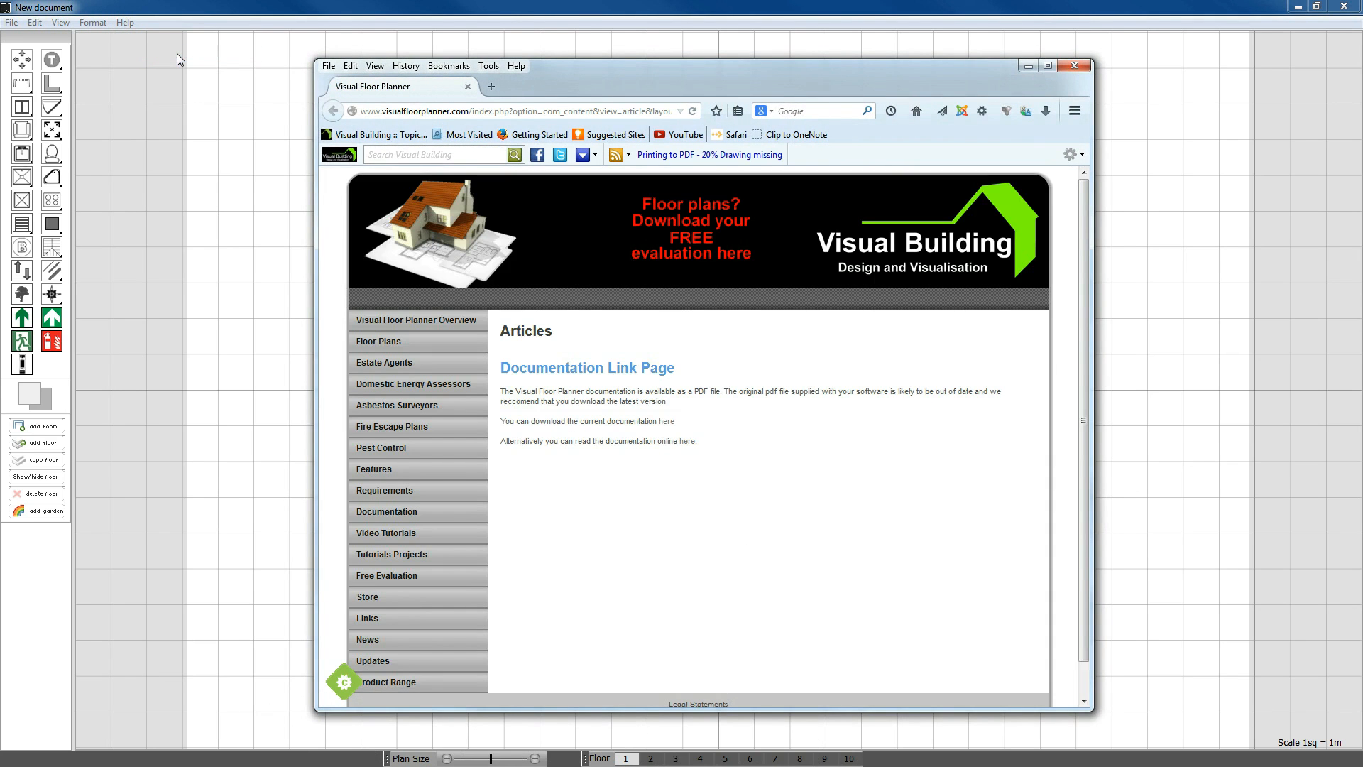
{"action": "mouse_move", "coordinate": [583, 393]}
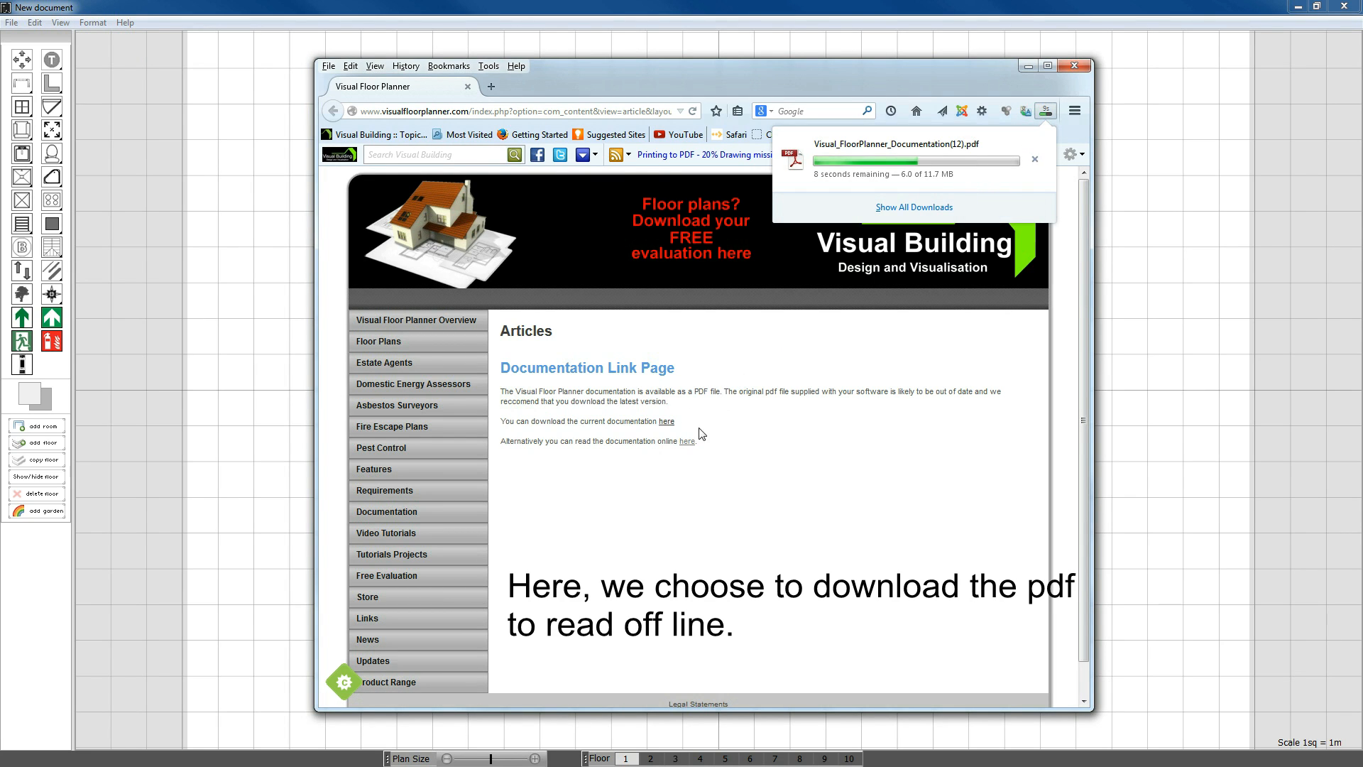
{"action": "left_click", "coordinate": [687, 441]}
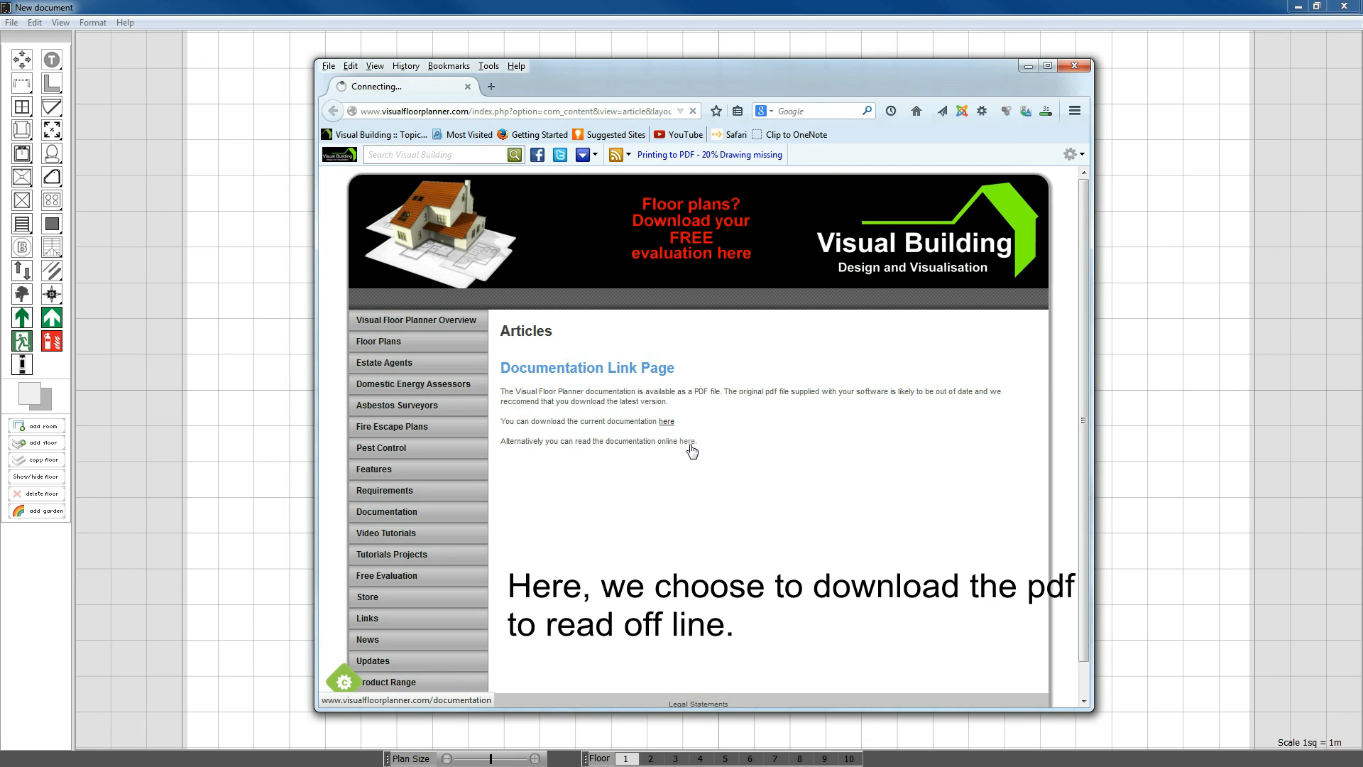
Step: Scroll through the online manual's contents pages down to page 5
{"action": "left_click", "coordinate": [690, 440]}
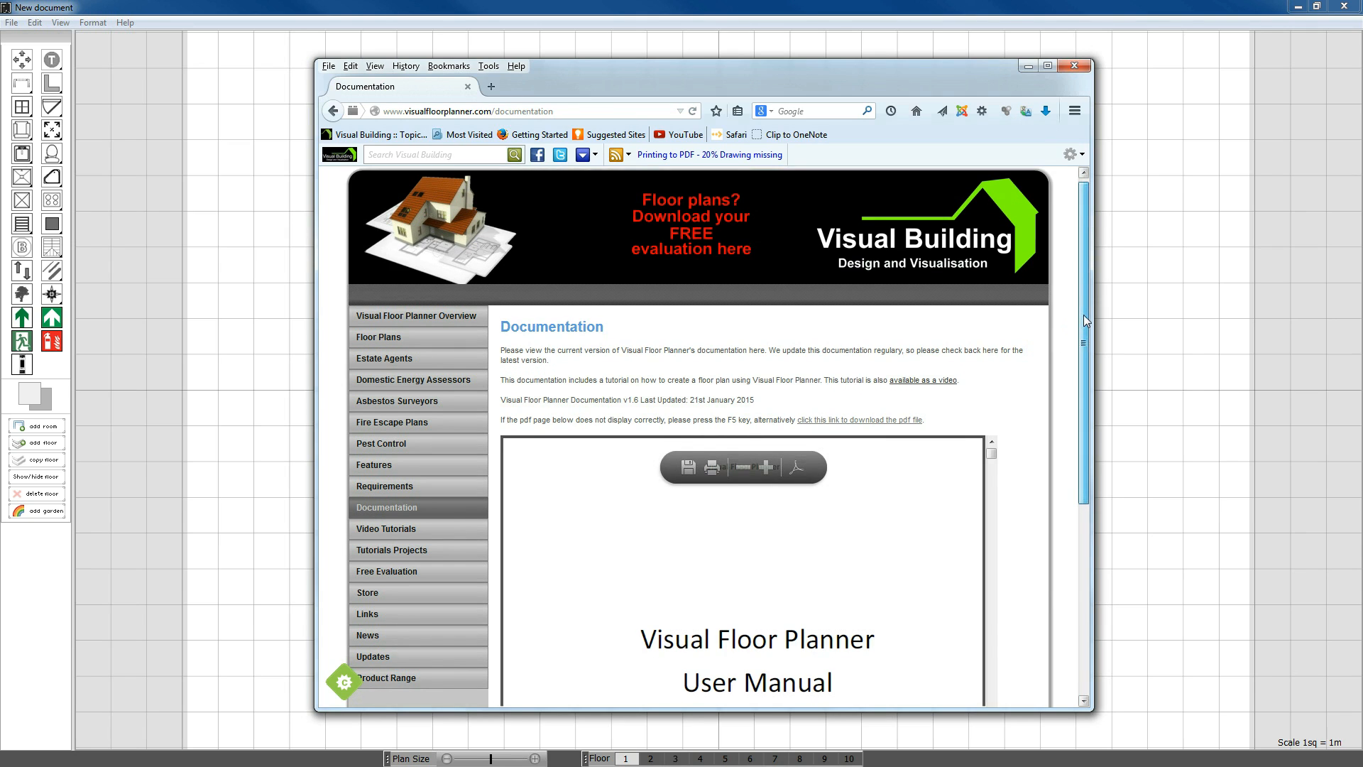
{"action": "scroll", "scroll_direction": "down", "scroll_amount": 3}
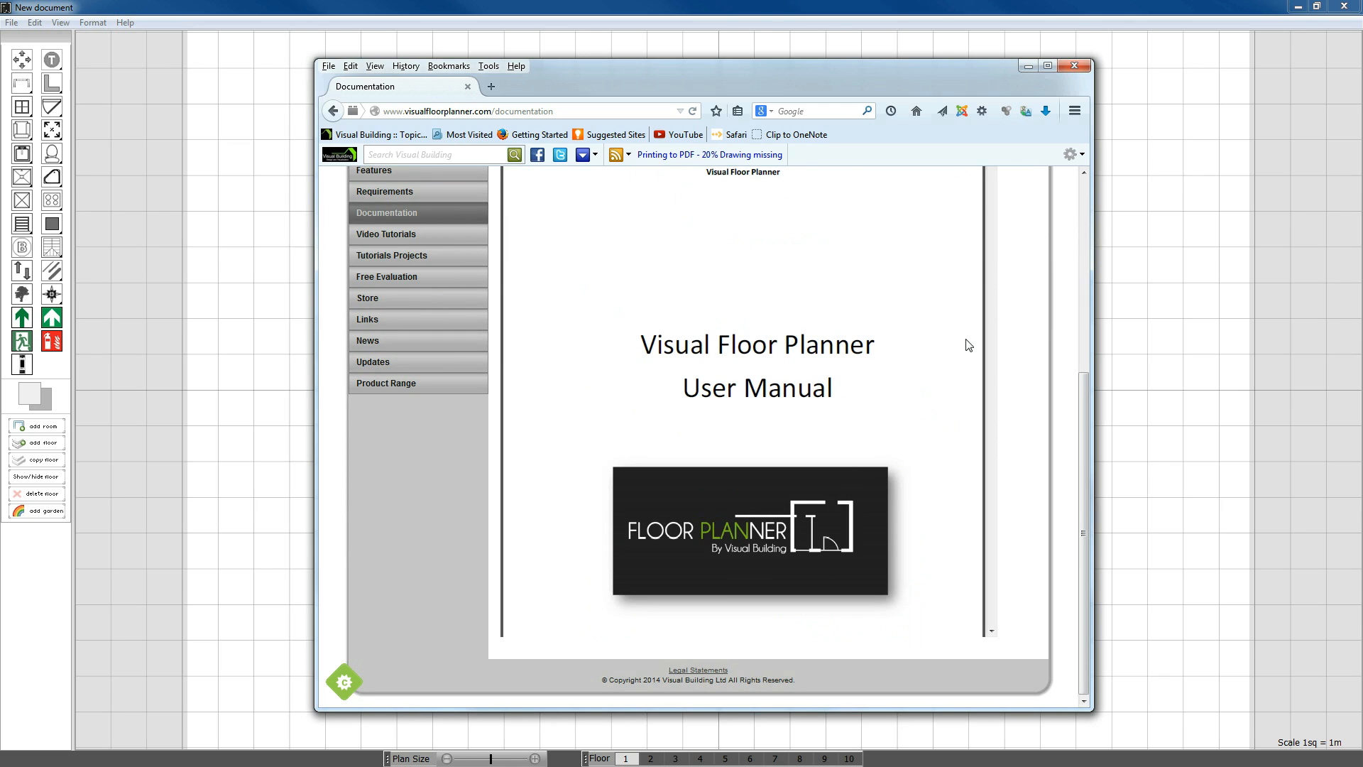
{"action": "scroll", "scroll_direction": "down", "scroll_amount": 3}
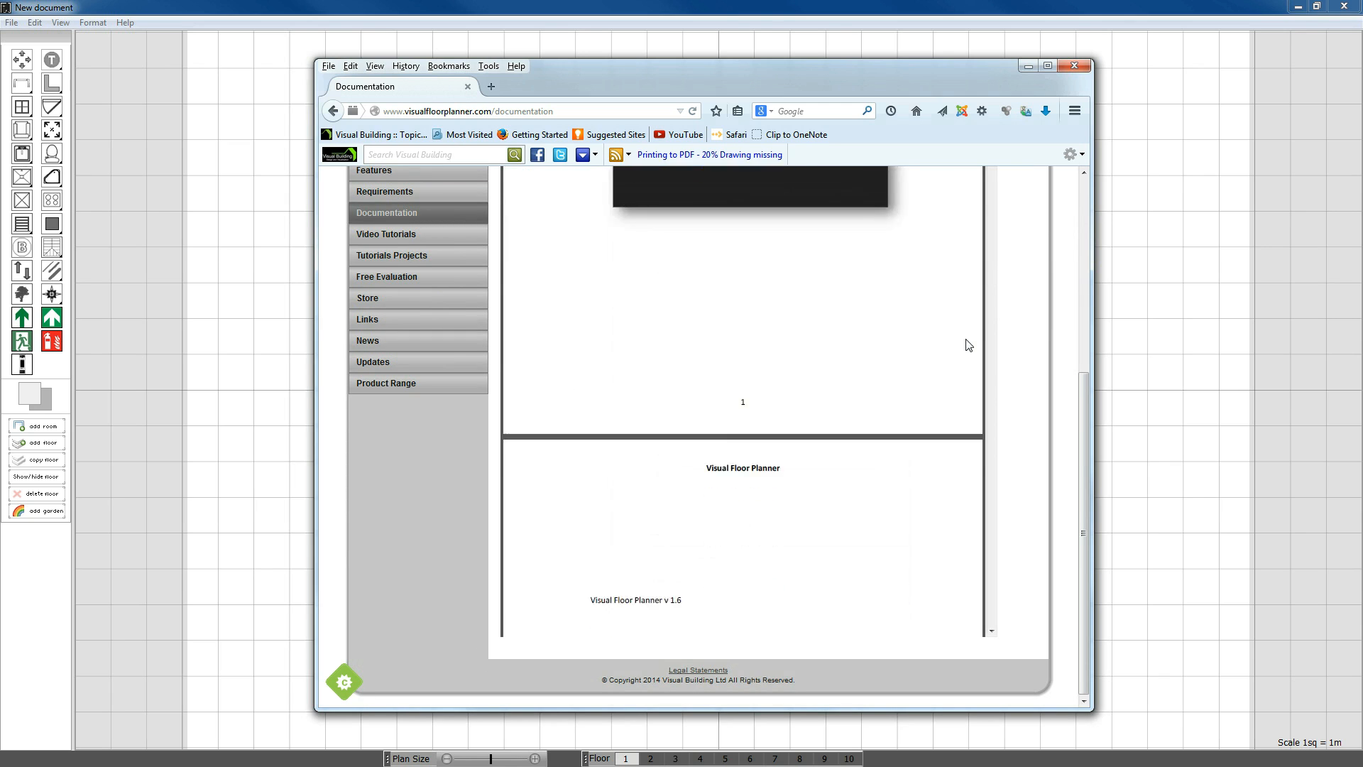
{"action": "scroll", "scroll_direction": "down", "scroll_amount": 3}
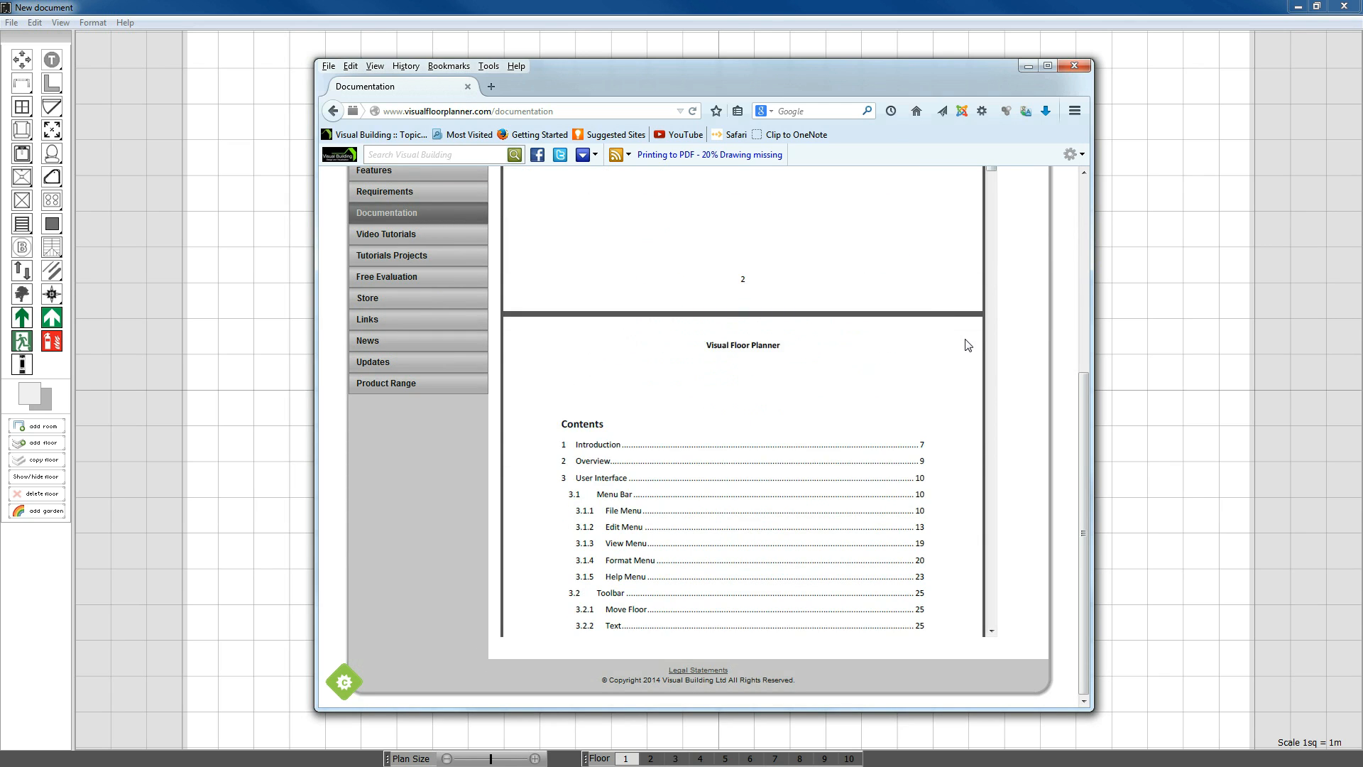
{"action": "scroll", "scroll_direction": "down", "scroll_amount": 3}
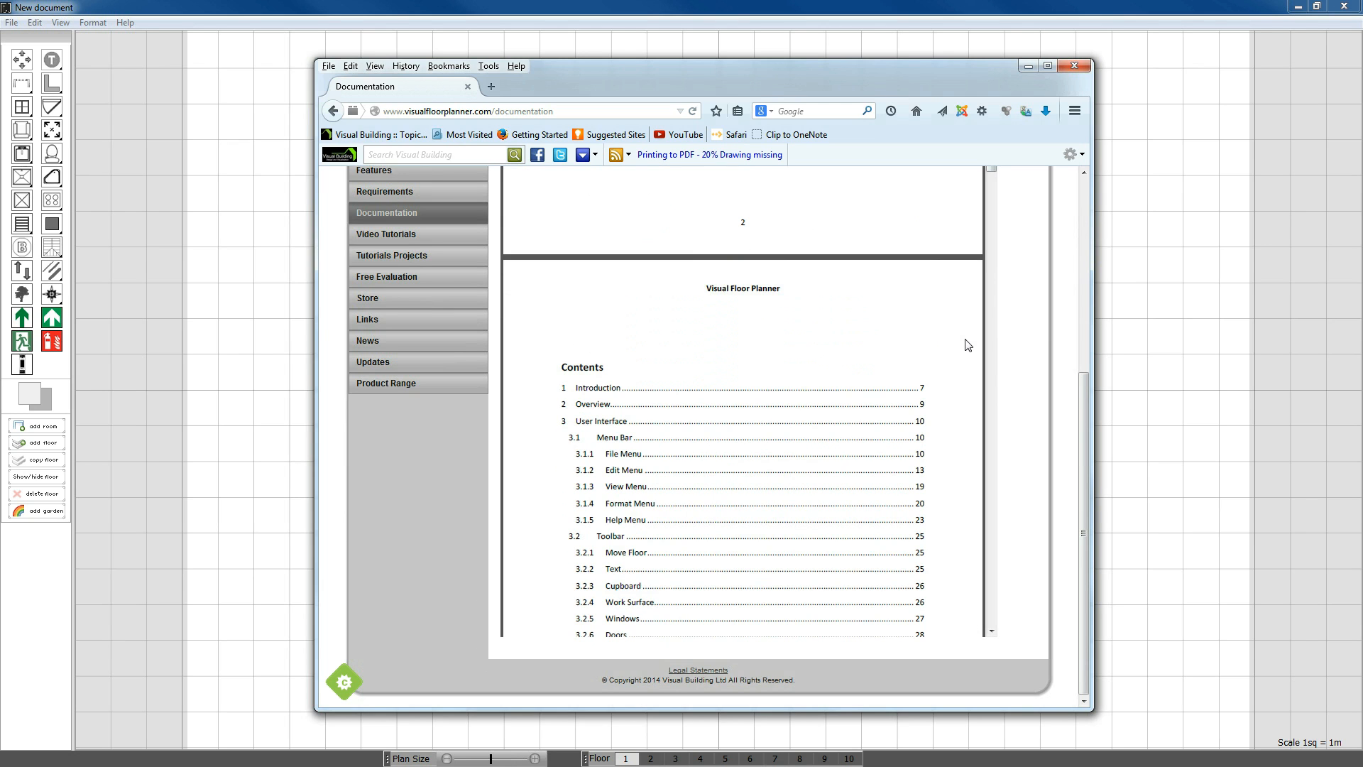
{"action": "scroll", "scroll_direction": "down", "scroll_amount": 3}
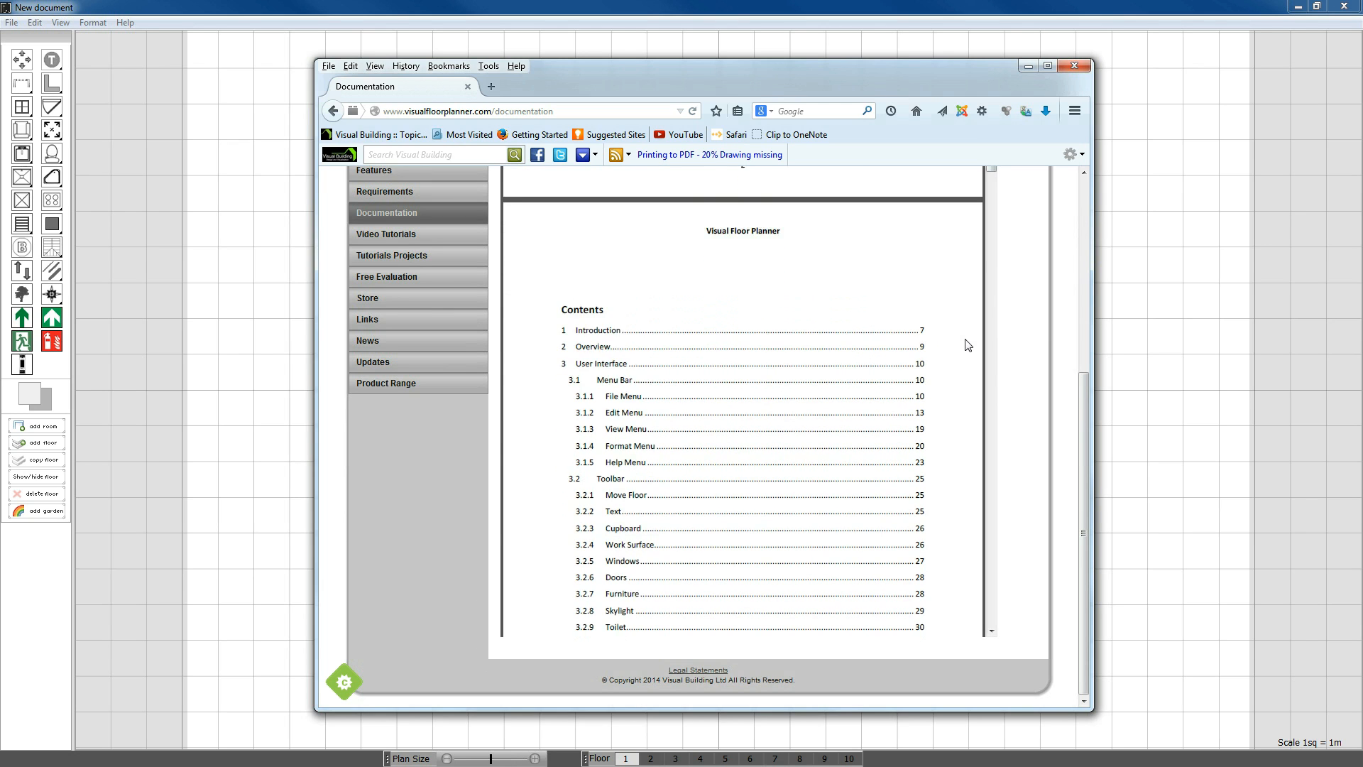
{"action": "scroll", "scroll_direction": "down", "scroll_amount": 3}
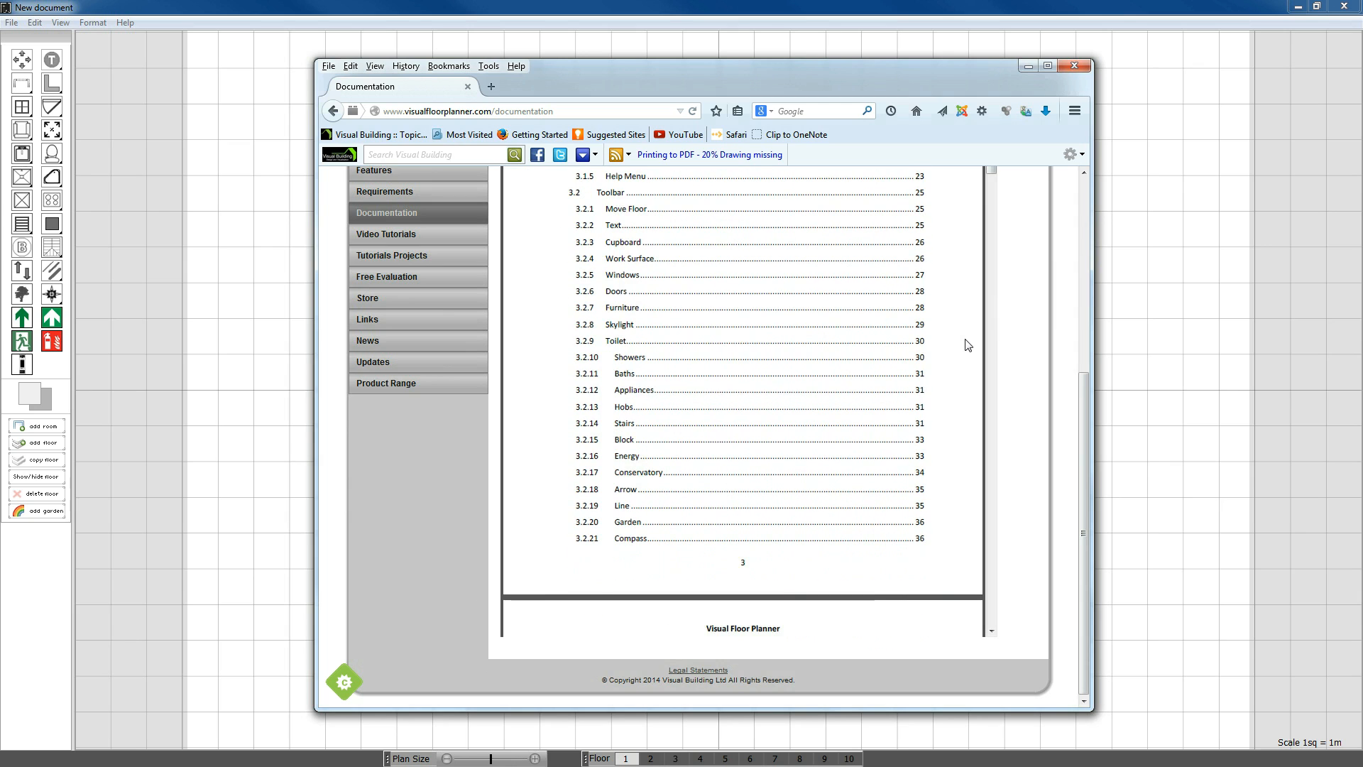
{"action": "scroll", "scroll_direction": "down", "scroll_amount": 3}
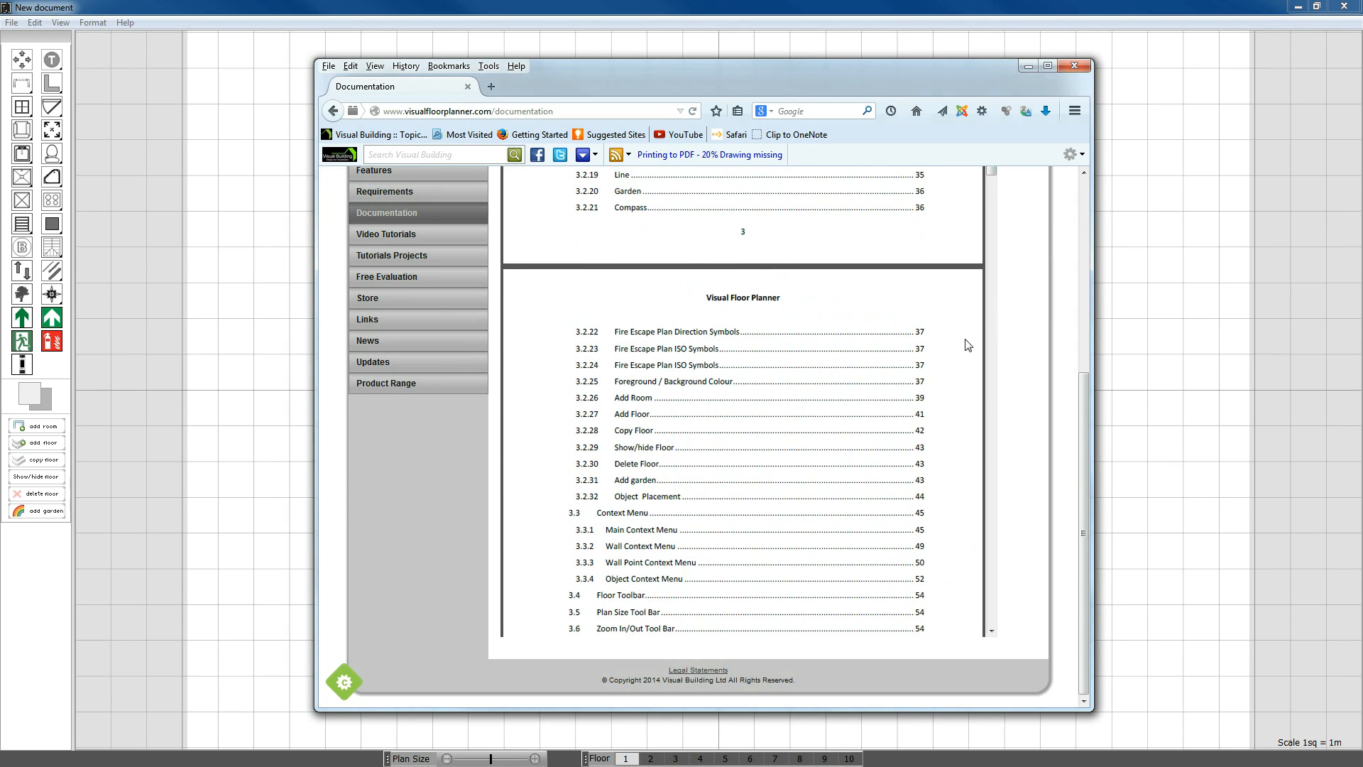
{"action": "scroll", "scroll_direction": "down", "scroll_amount": 3}
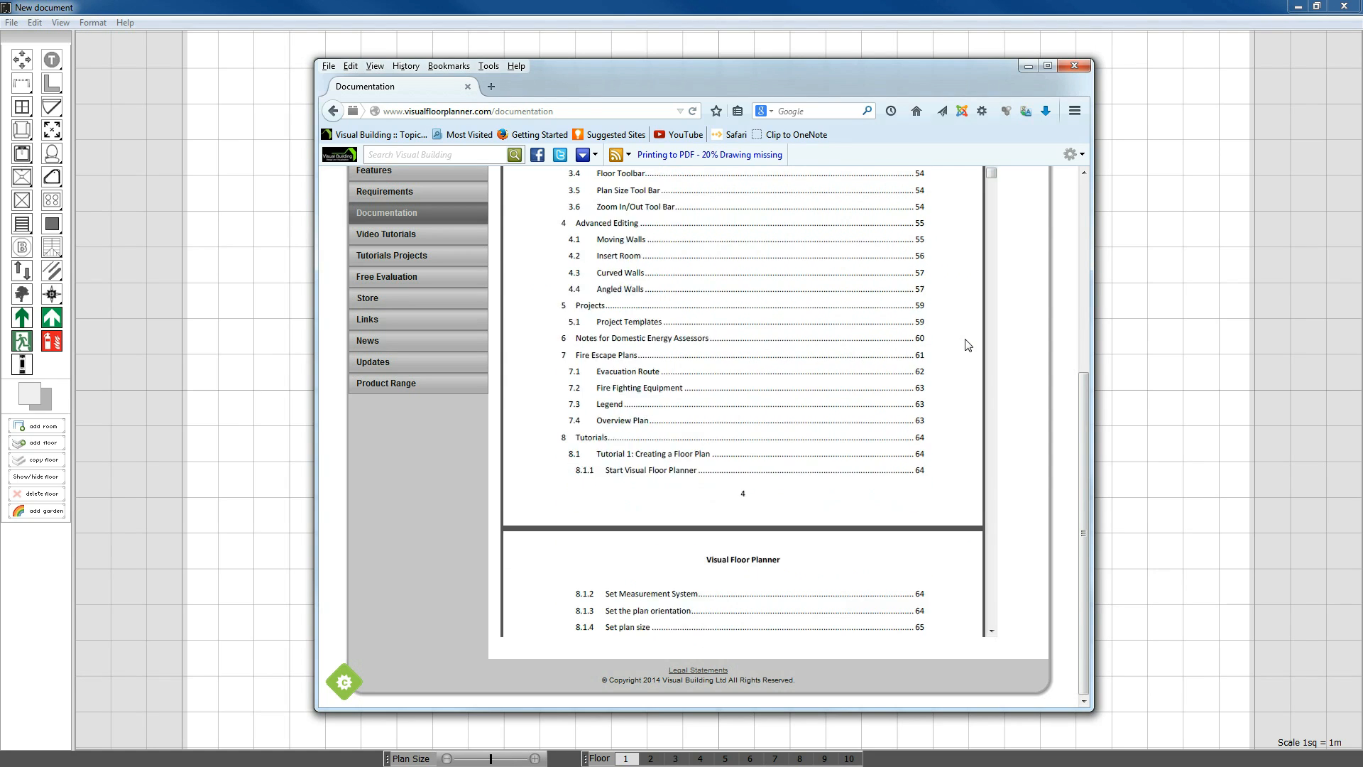
{"action": "scroll", "scroll_direction": "down", "scroll_amount": 3}
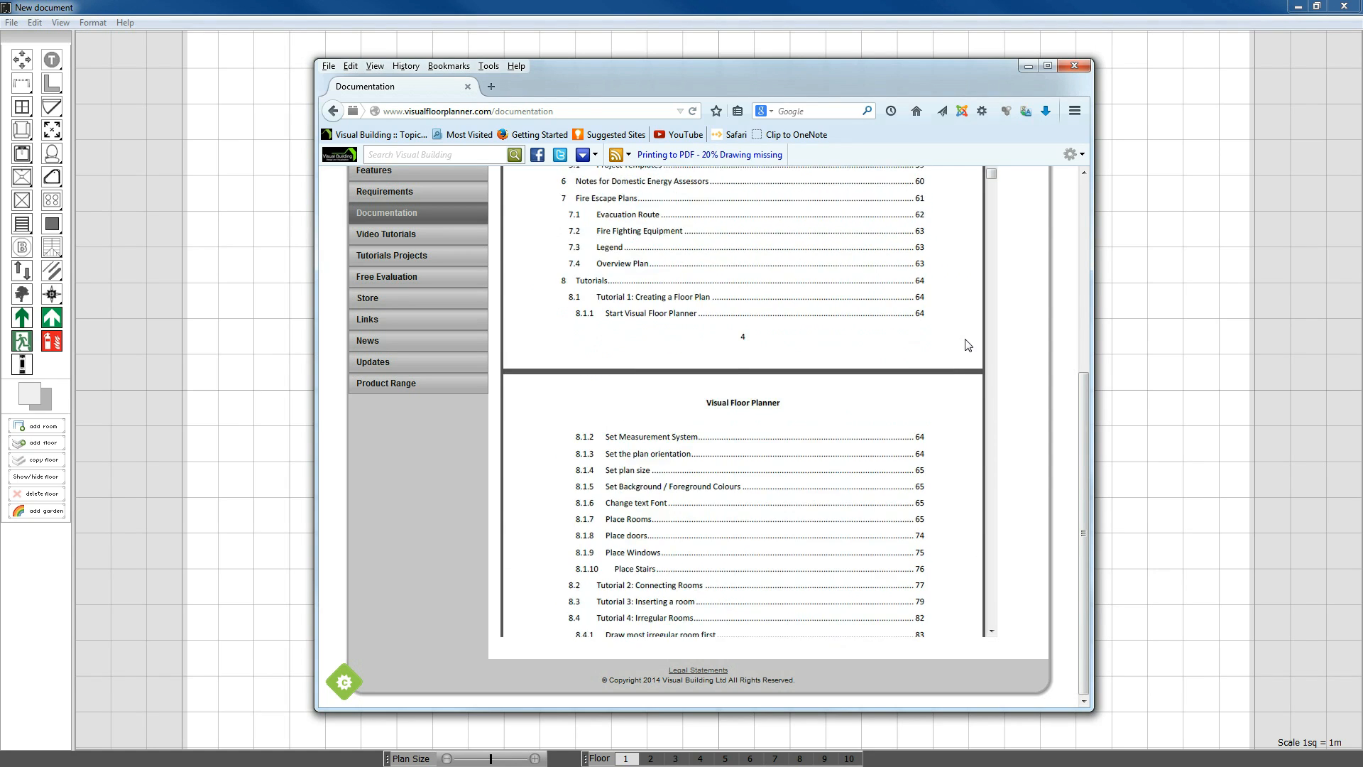
{"action": "scroll", "scroll_direction": "down", "scroll_amount": 3}
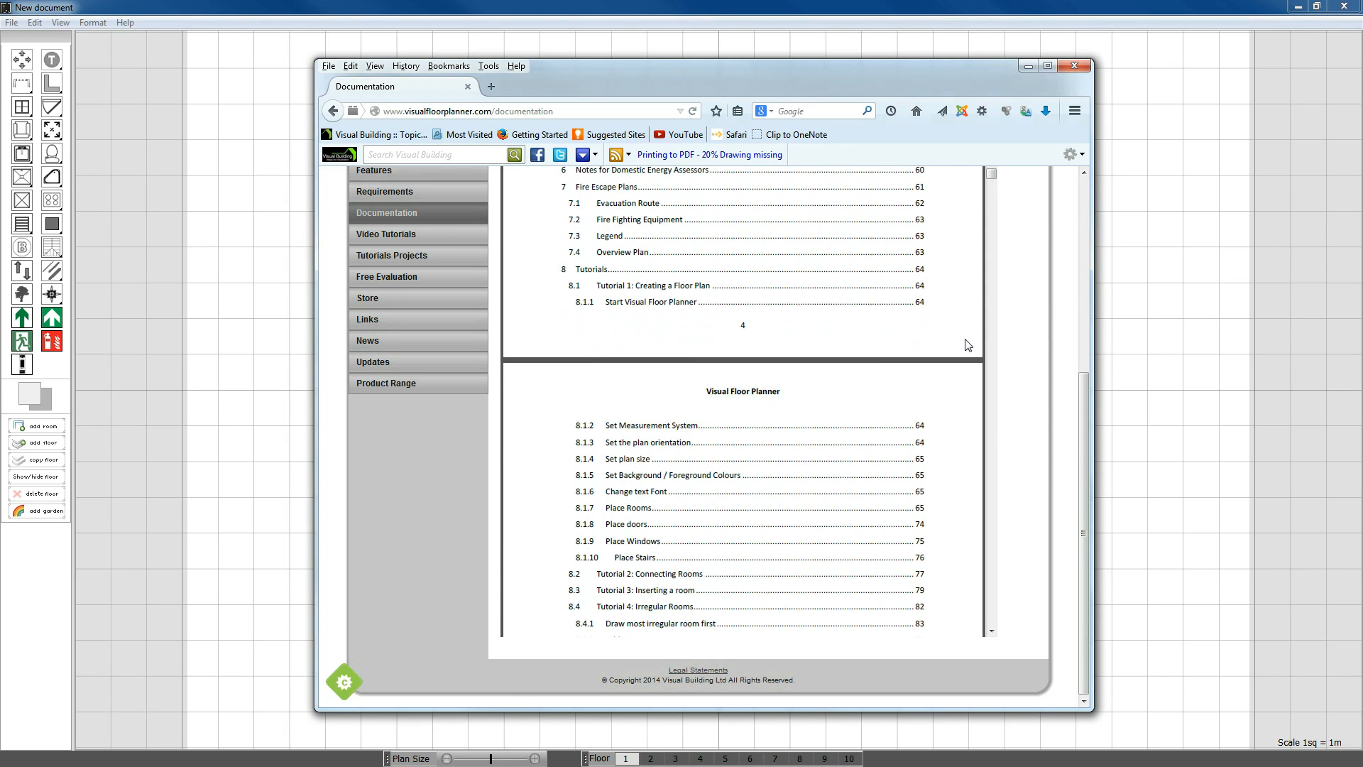
{"action": "scroll", "scroll_direction": "down", "scroll_amount": 3}
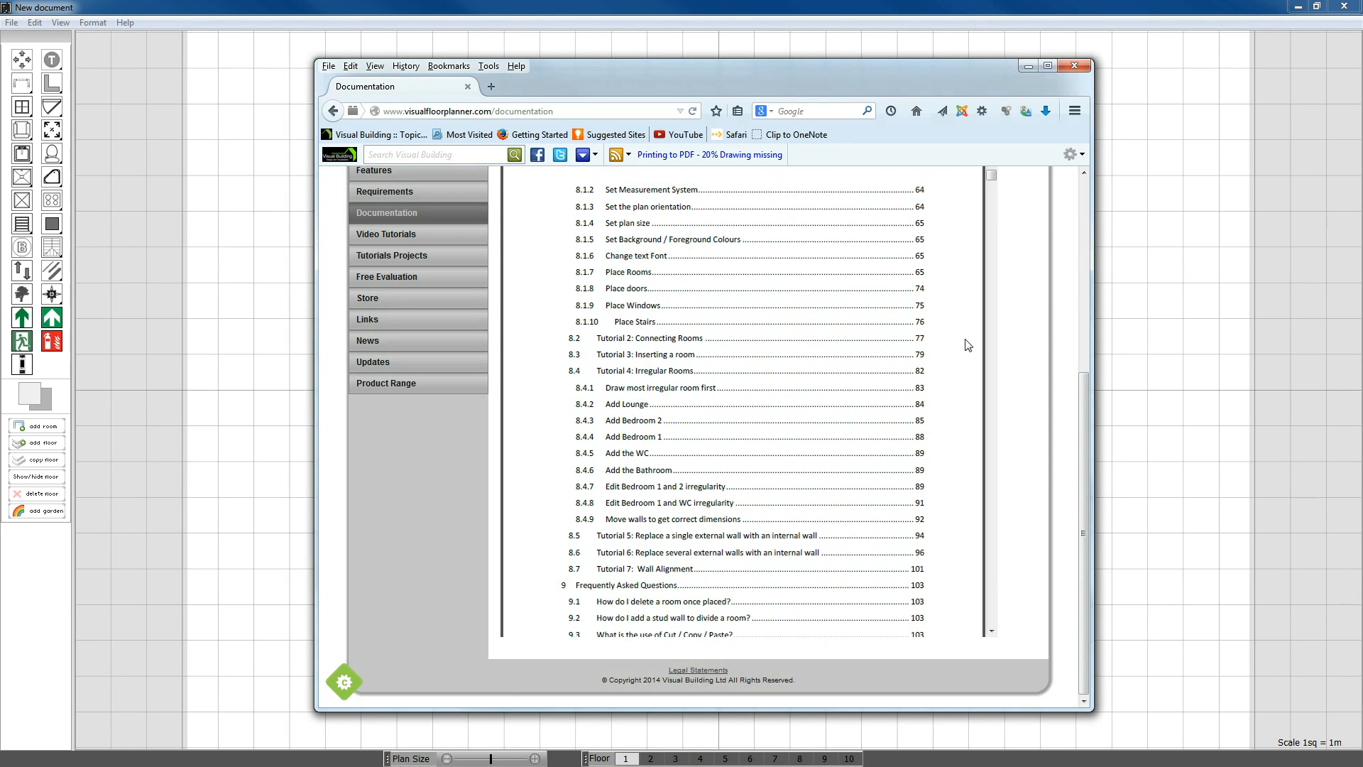
{"action": "scroll", "scroll_direction": "down", "scroll_amount": 3}
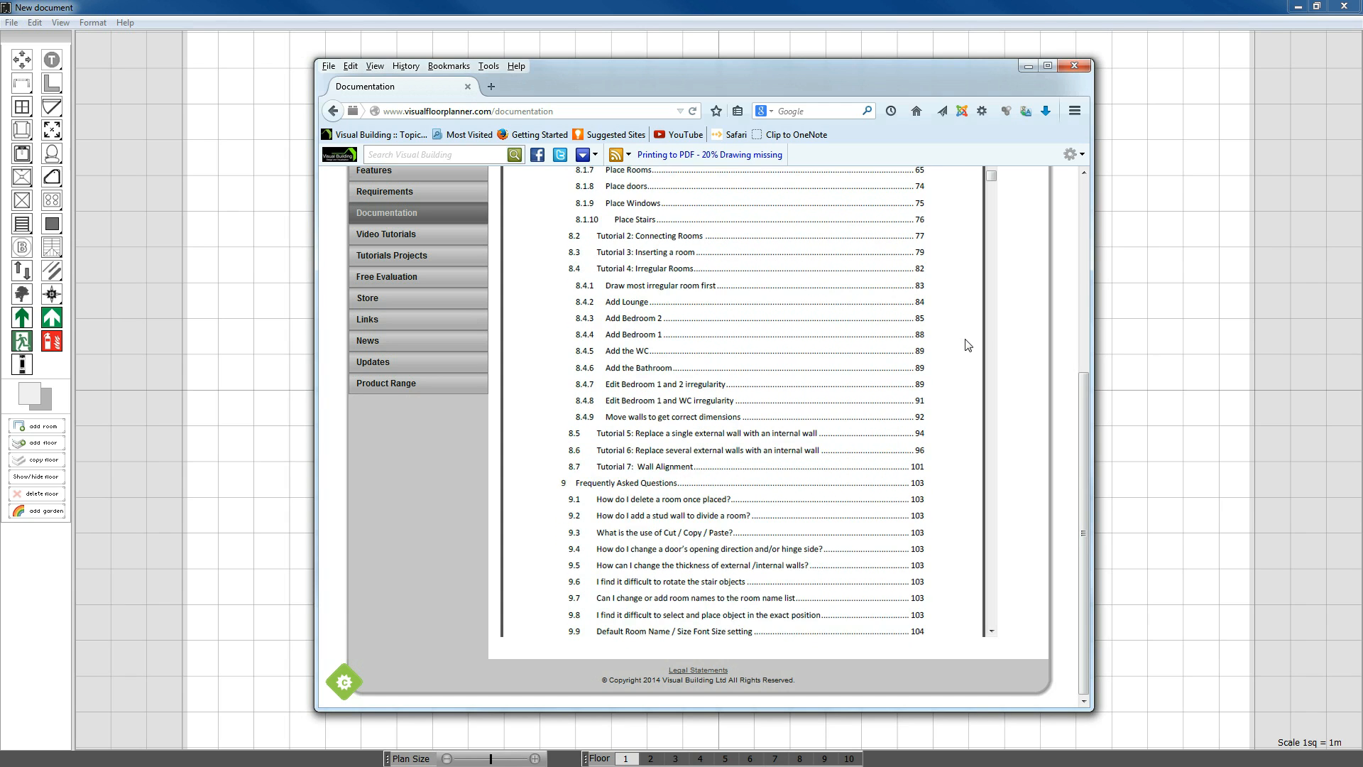
{"action": "scroll", "scroll_direction": "down", "scroll_amount": 3}
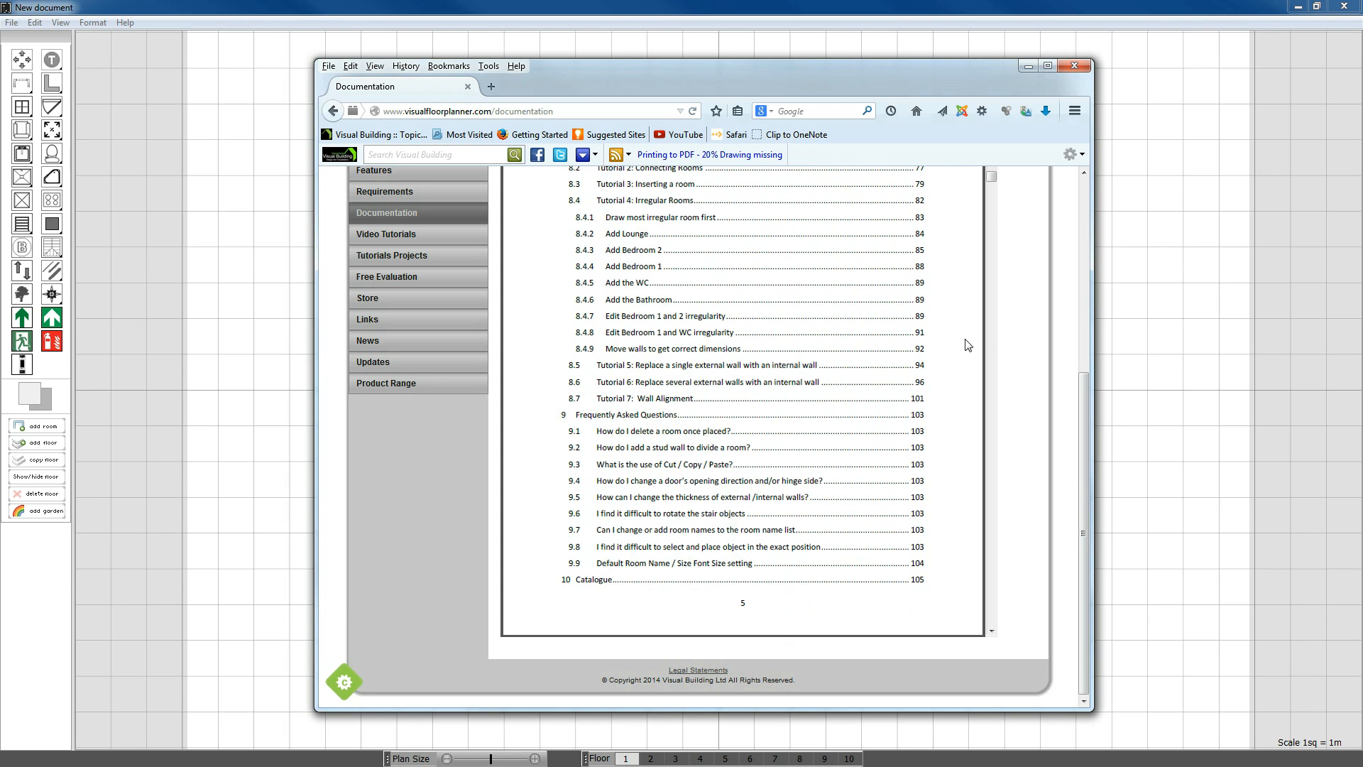
{"action": "scroll", "scroll_direction": "down", "scroll_amount": 3}
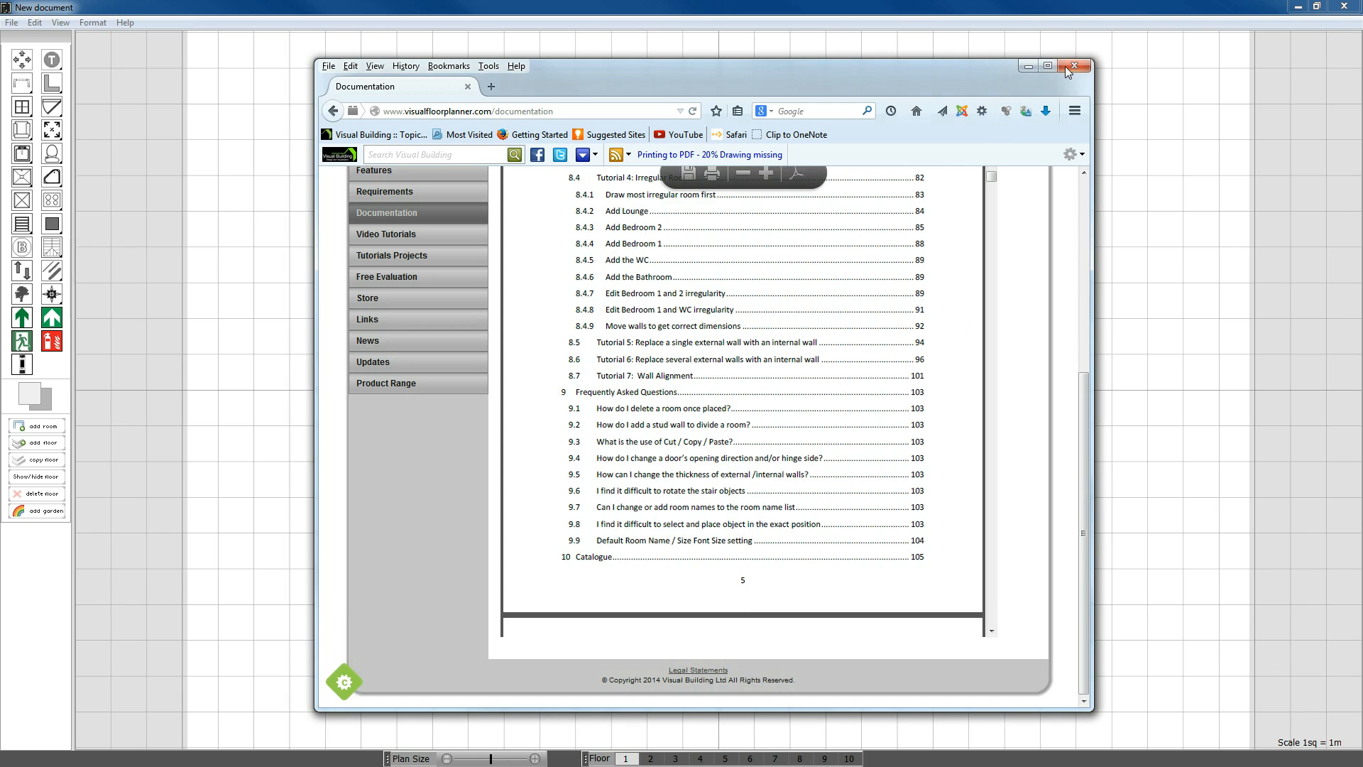
Step: Close the browser with the manual and bring up the Help menu again
{"action": "left_click", "coordinate": [1074, 65]}
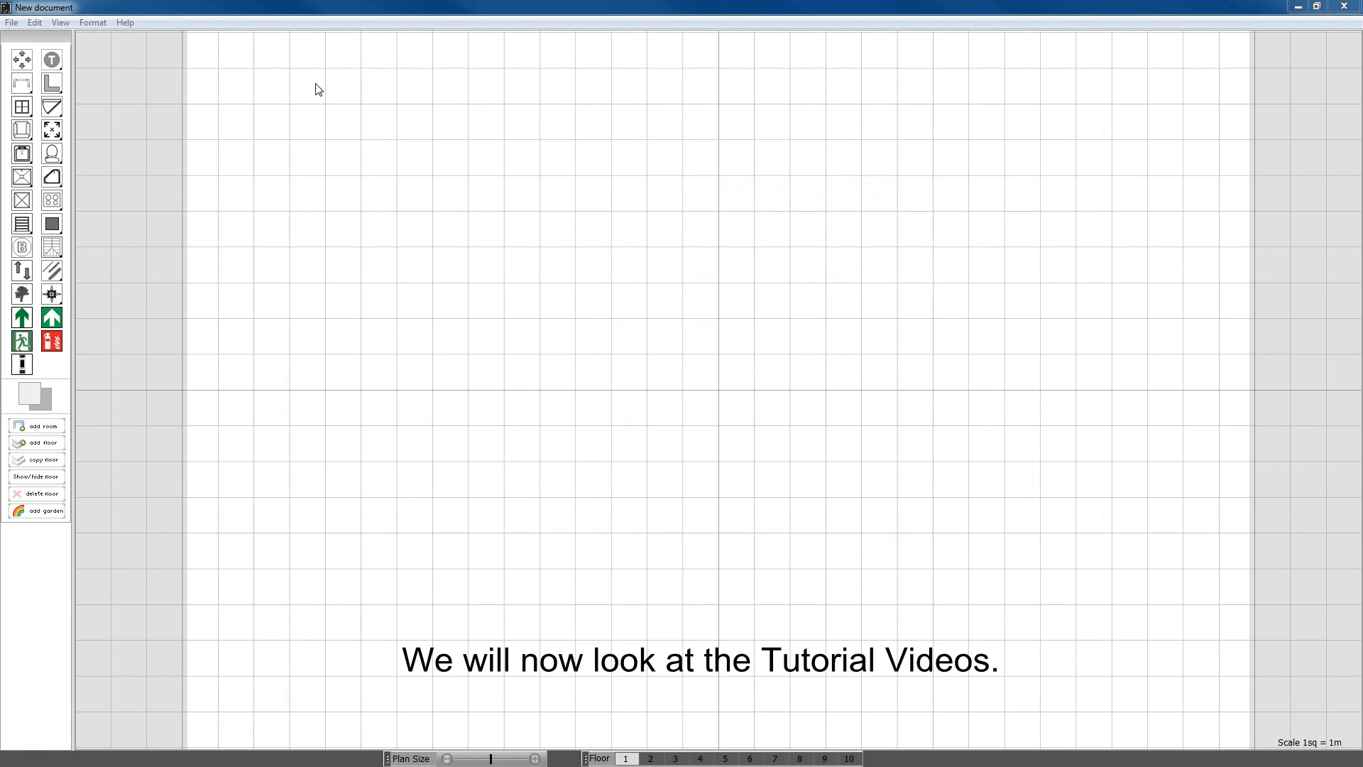
{"action": "left_click", "coordinate": [125, 23]}
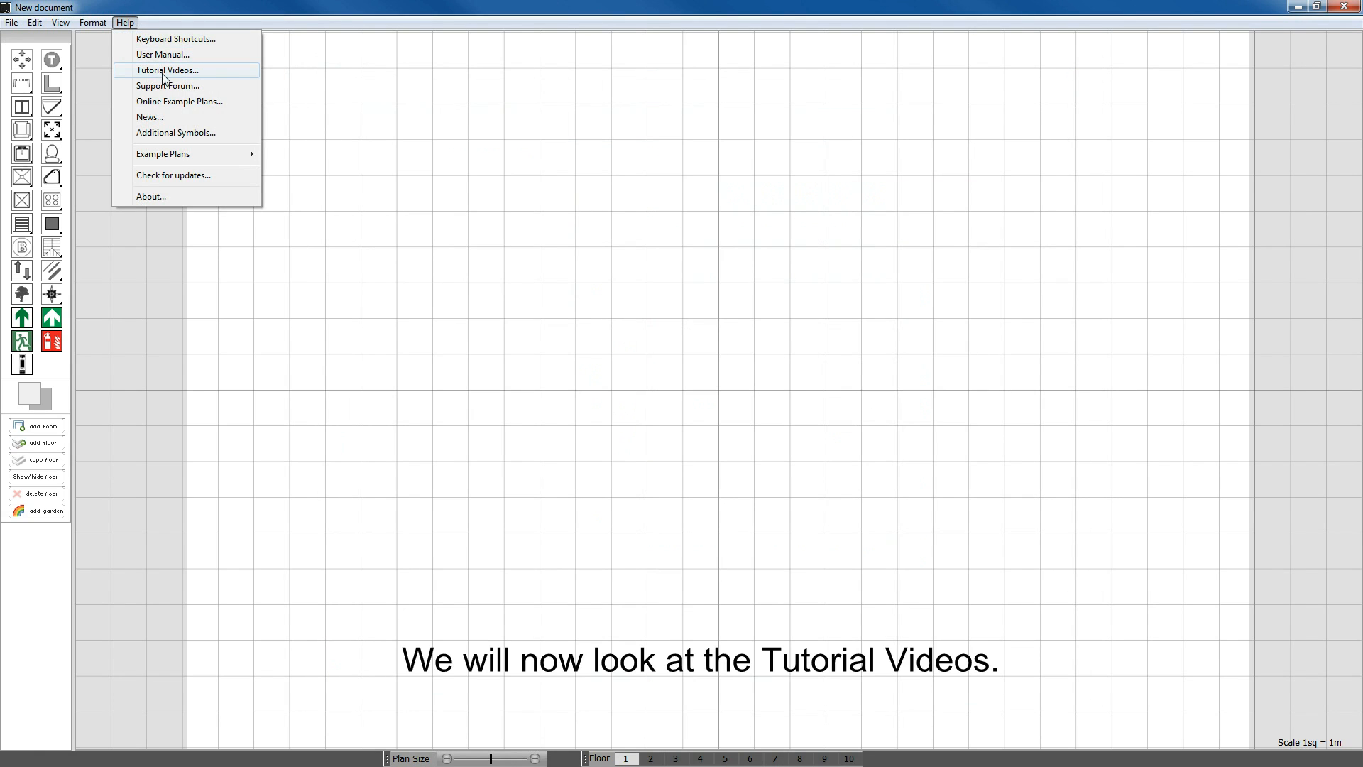
Step: Browse the tutorial videos page, play the Irregular Rooms video, then close the browser
{"action": "left_click", "coordinate": [166, 71]}
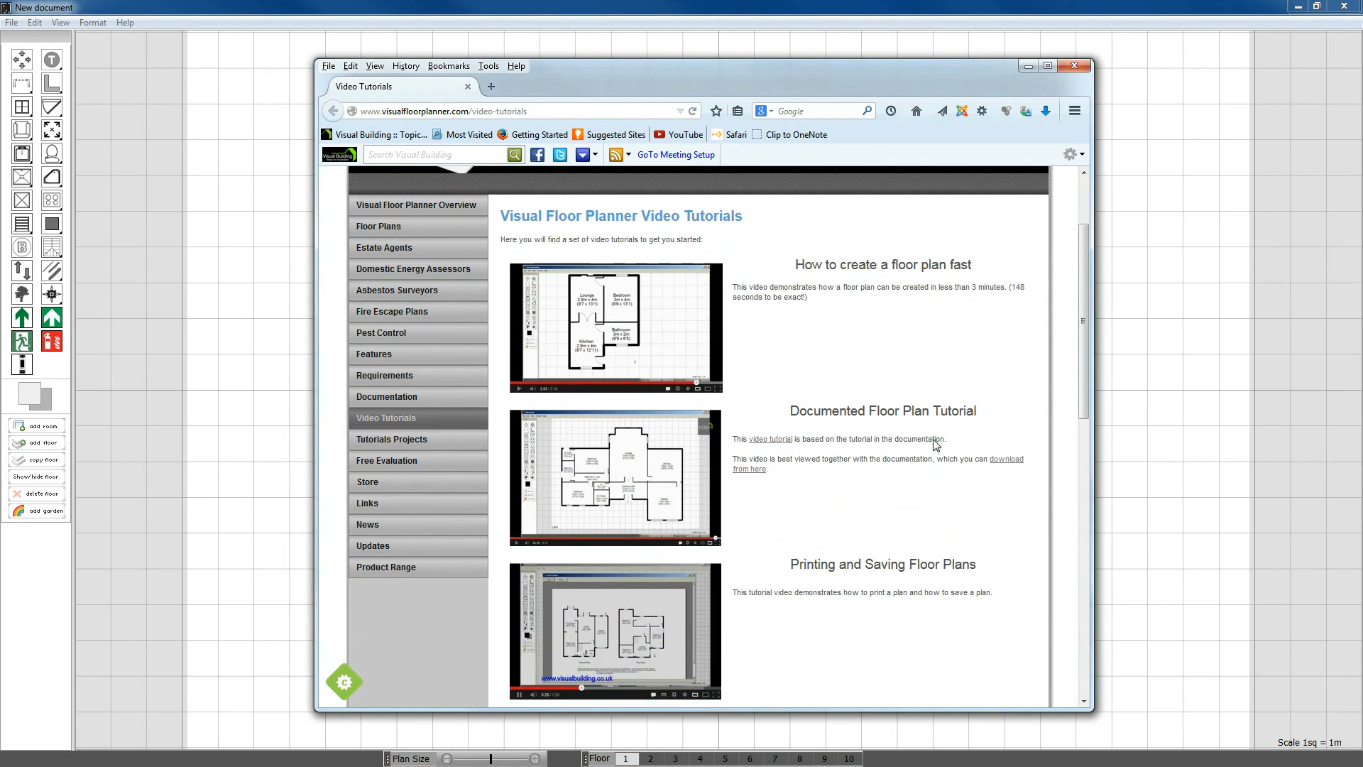
{"action": "scroll", "scroll_direction": "down", "scroll_amount": 3}
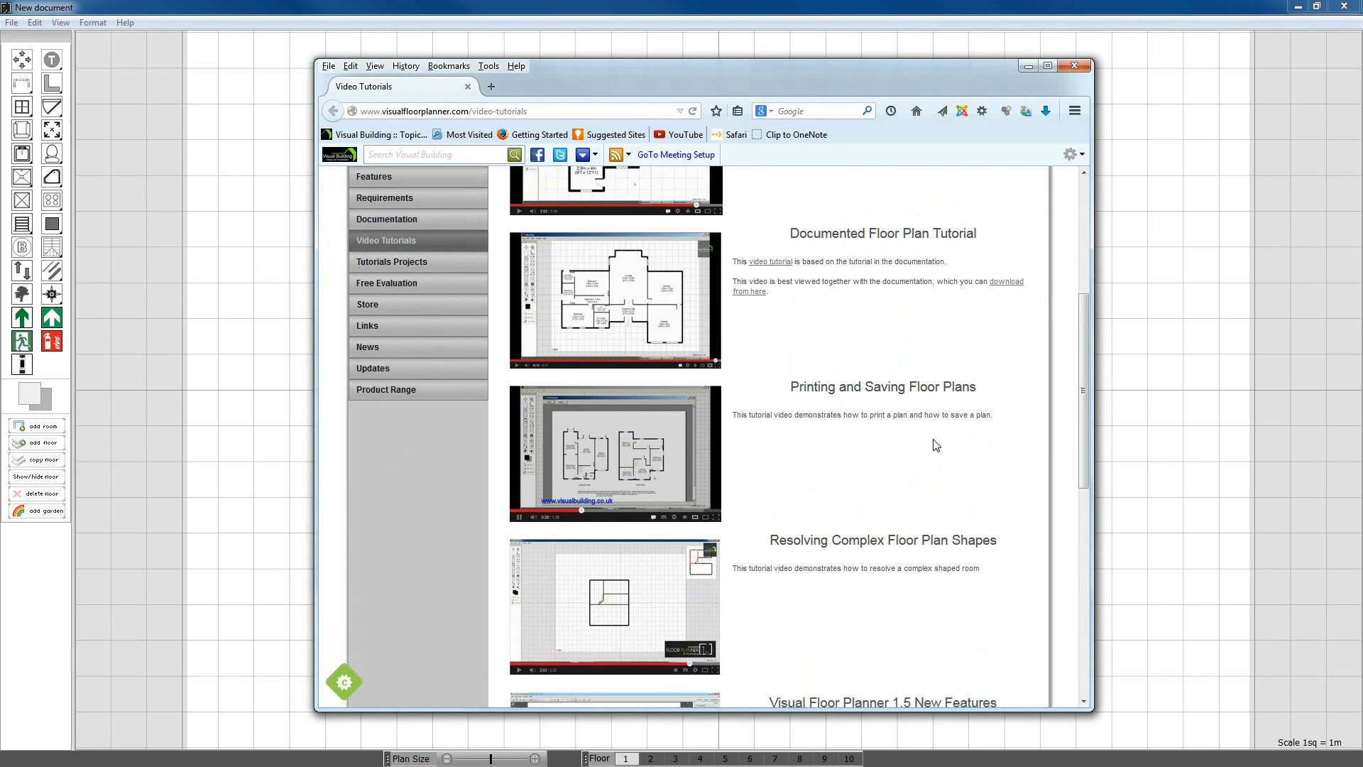
{"action": "scroll", "scroll_direction": "down", "scroll_amount": 3}
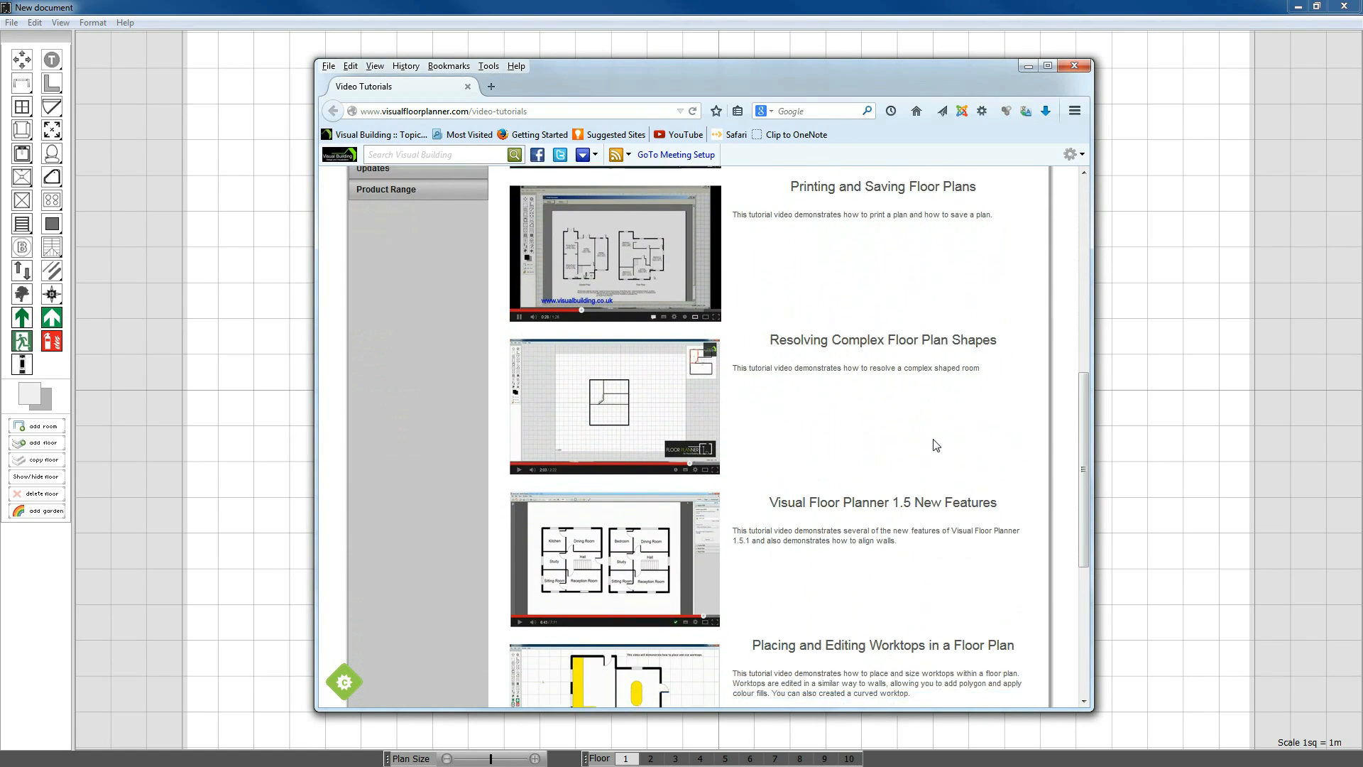
{"action": "scroll", "scroll_direction": "down", "scroll_amount": 3}
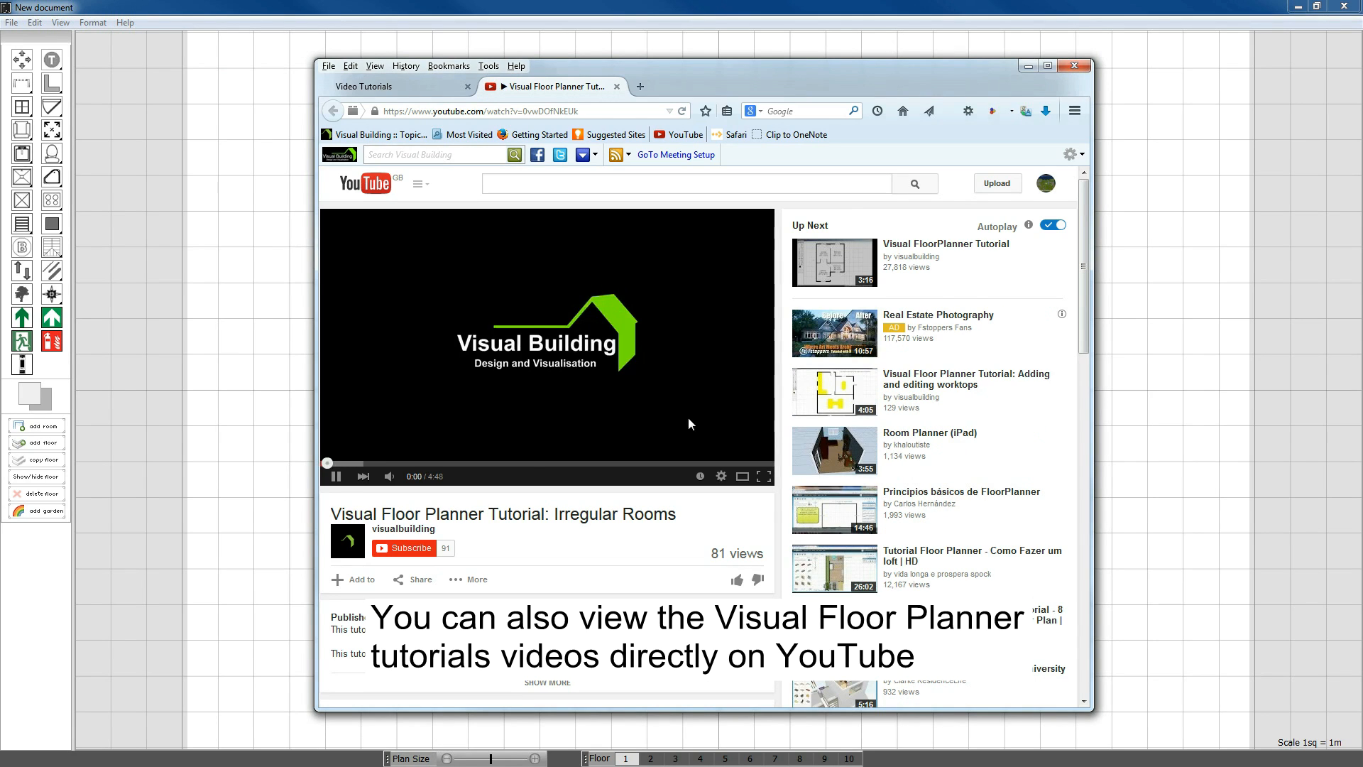
{"action": "left_click", "coordinate": [338, 476]}
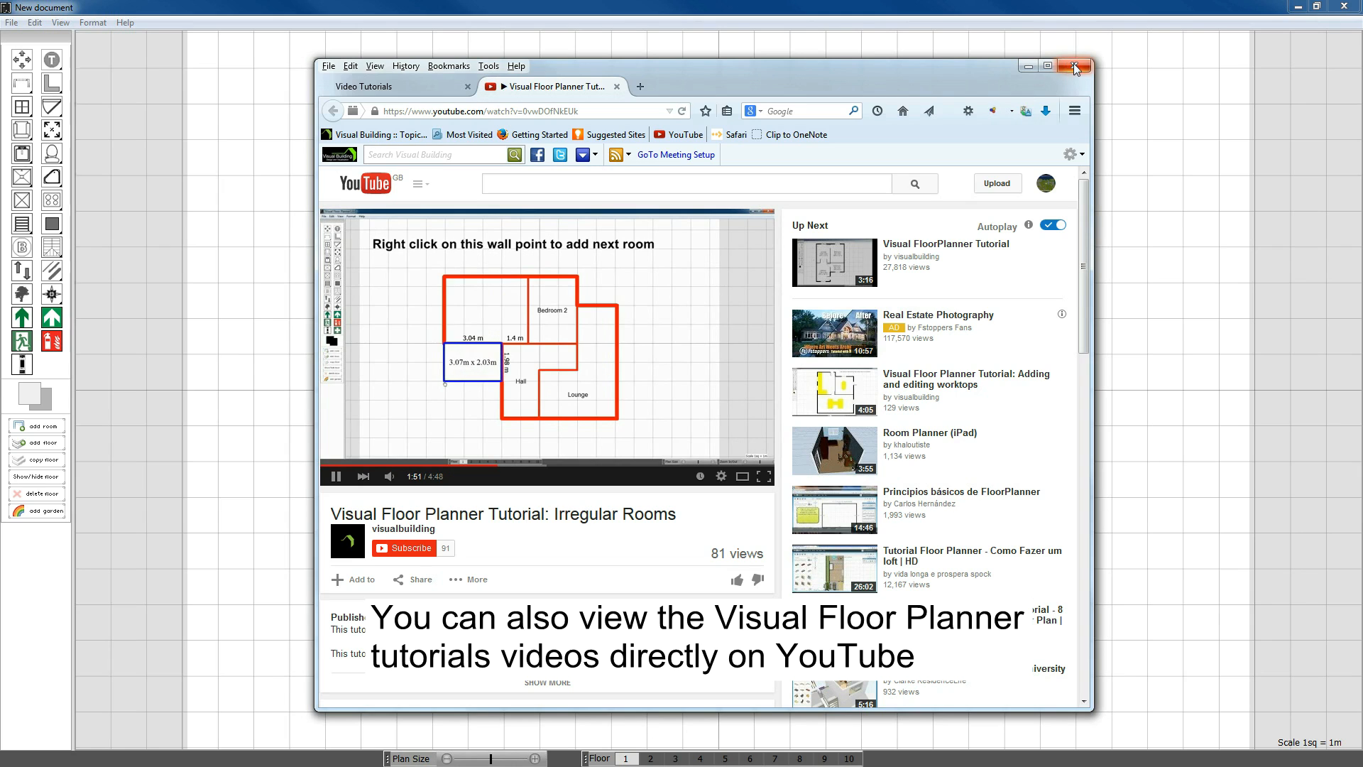
{"action": "left_click", "coordinate": [1075, 67]}
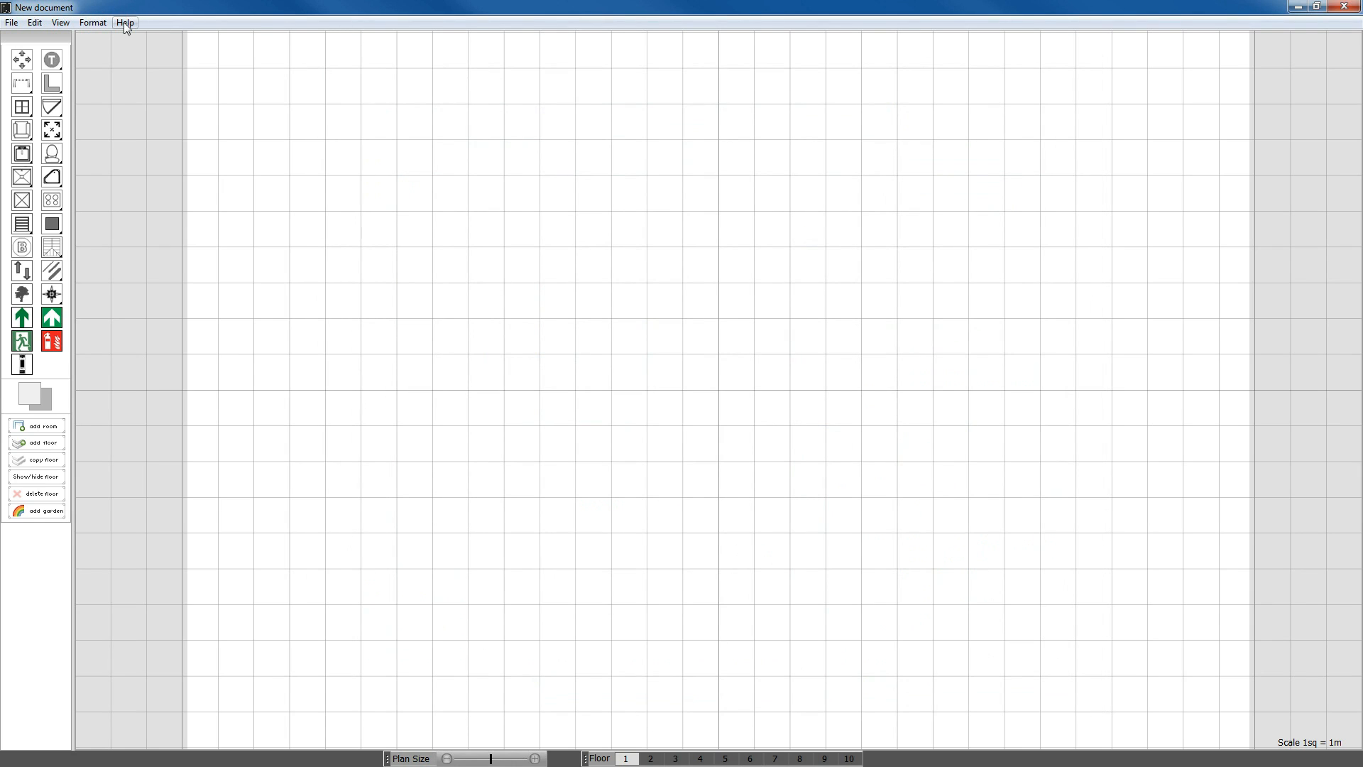
Step: Launch the Support Forum page from the Help menu
{"action": "left_click", "coordinate": [125, 21]}
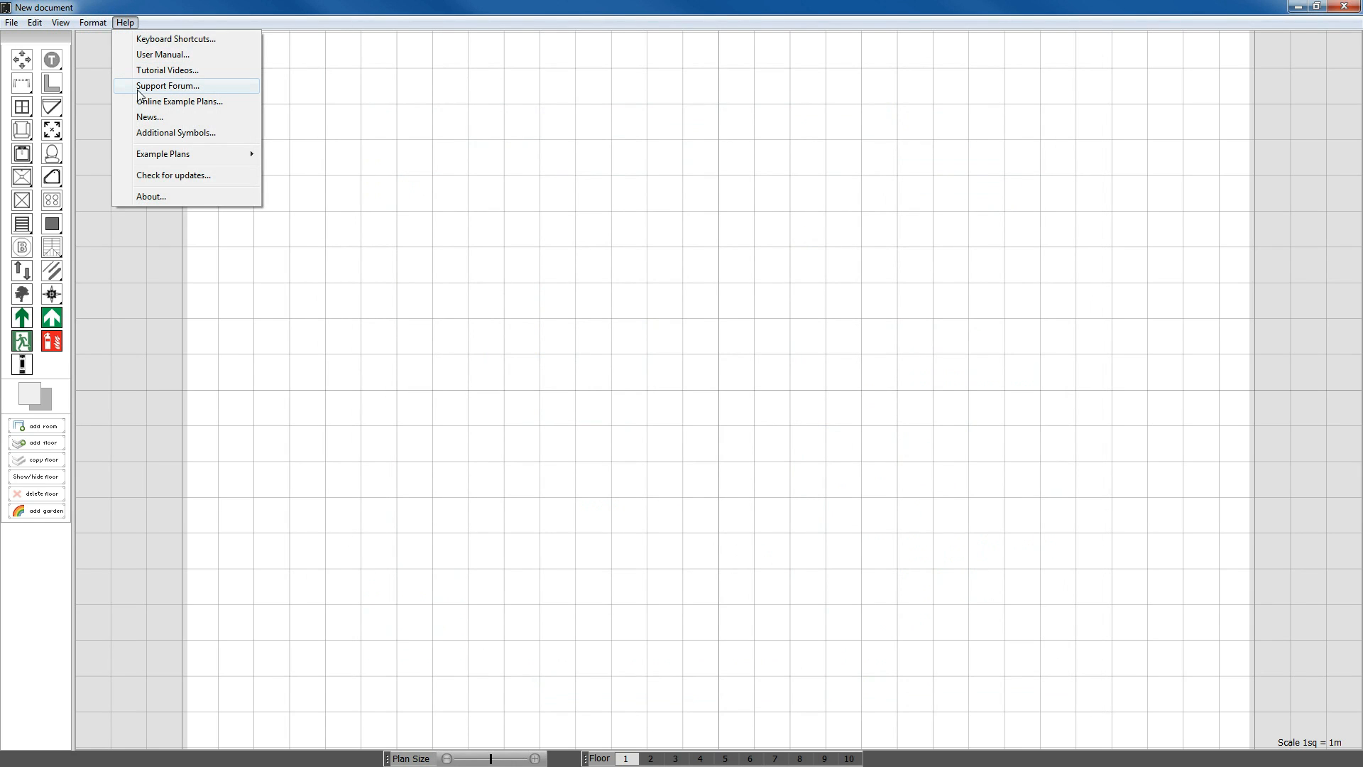
{"action": "left_click", "coordinate": [168, 85]}
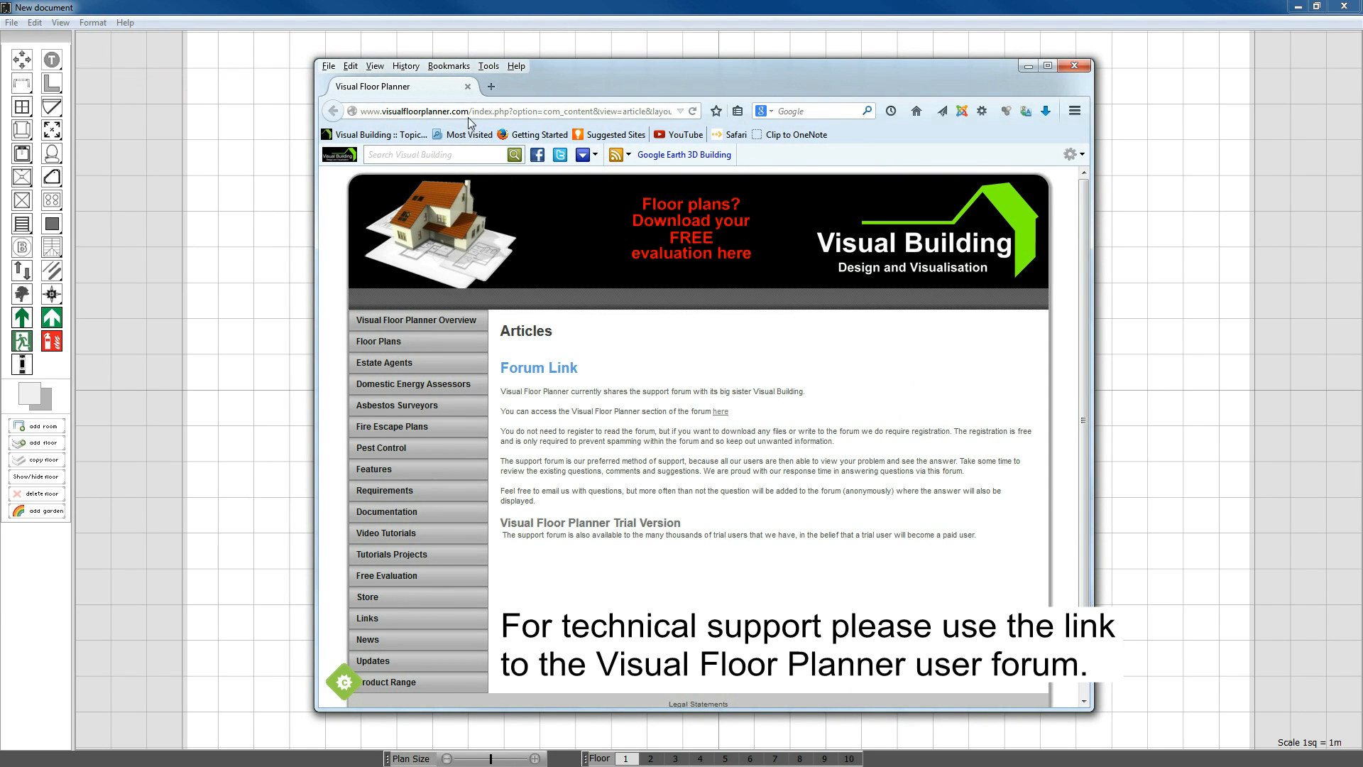
Step: Follow the Forum Link article's 'here' link to the Visual Building forum category
{"action": "double_click", "coordinate": [417, 110]}
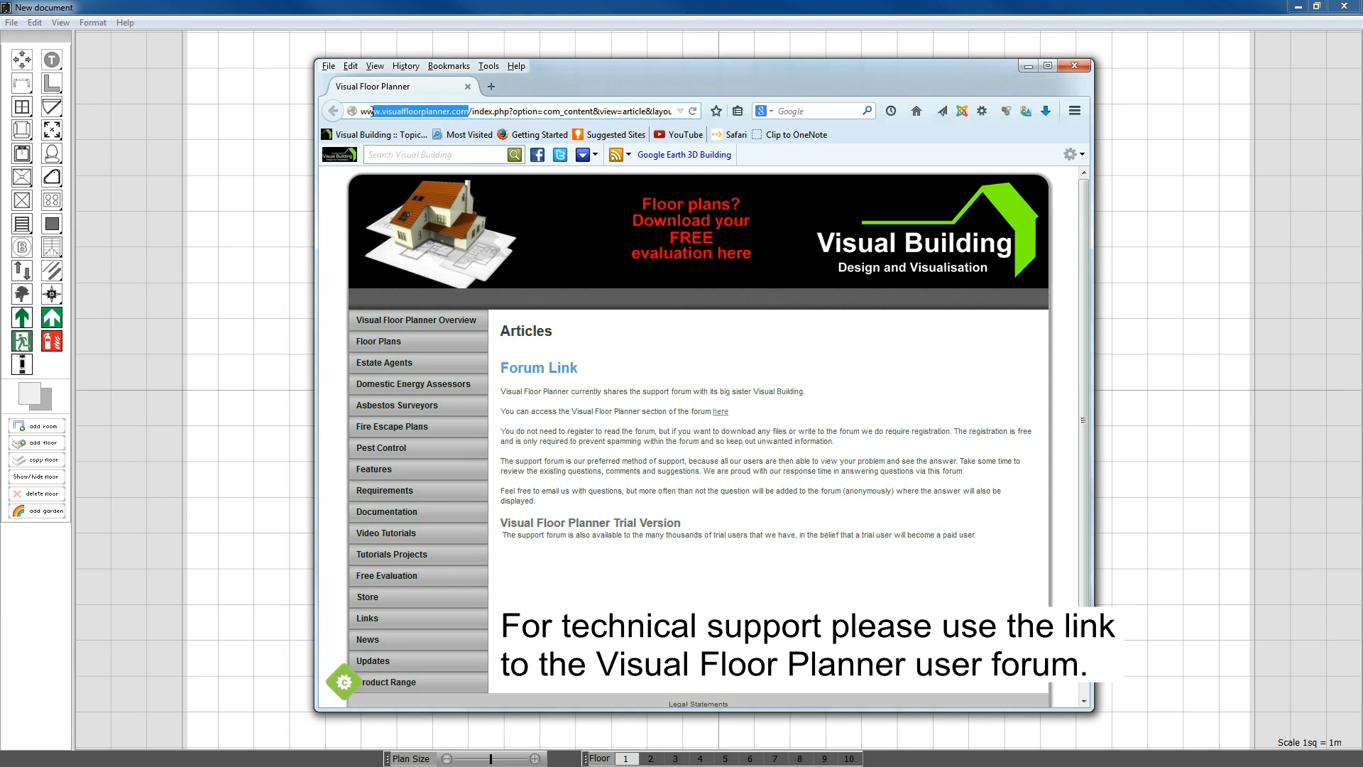
{"action": "mouse_move", "coordinate": [722, 412]}
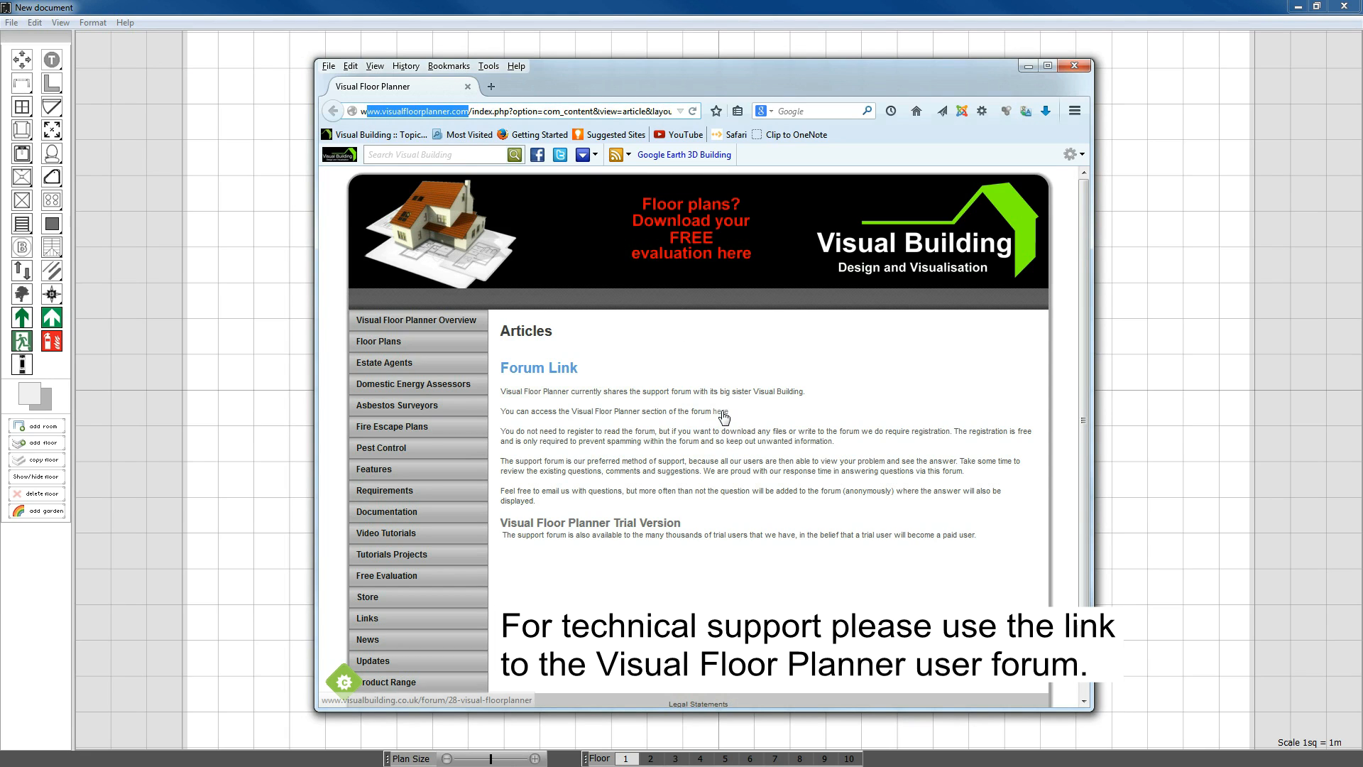
{"action": "left_click", "coordinate": [723, 411]}
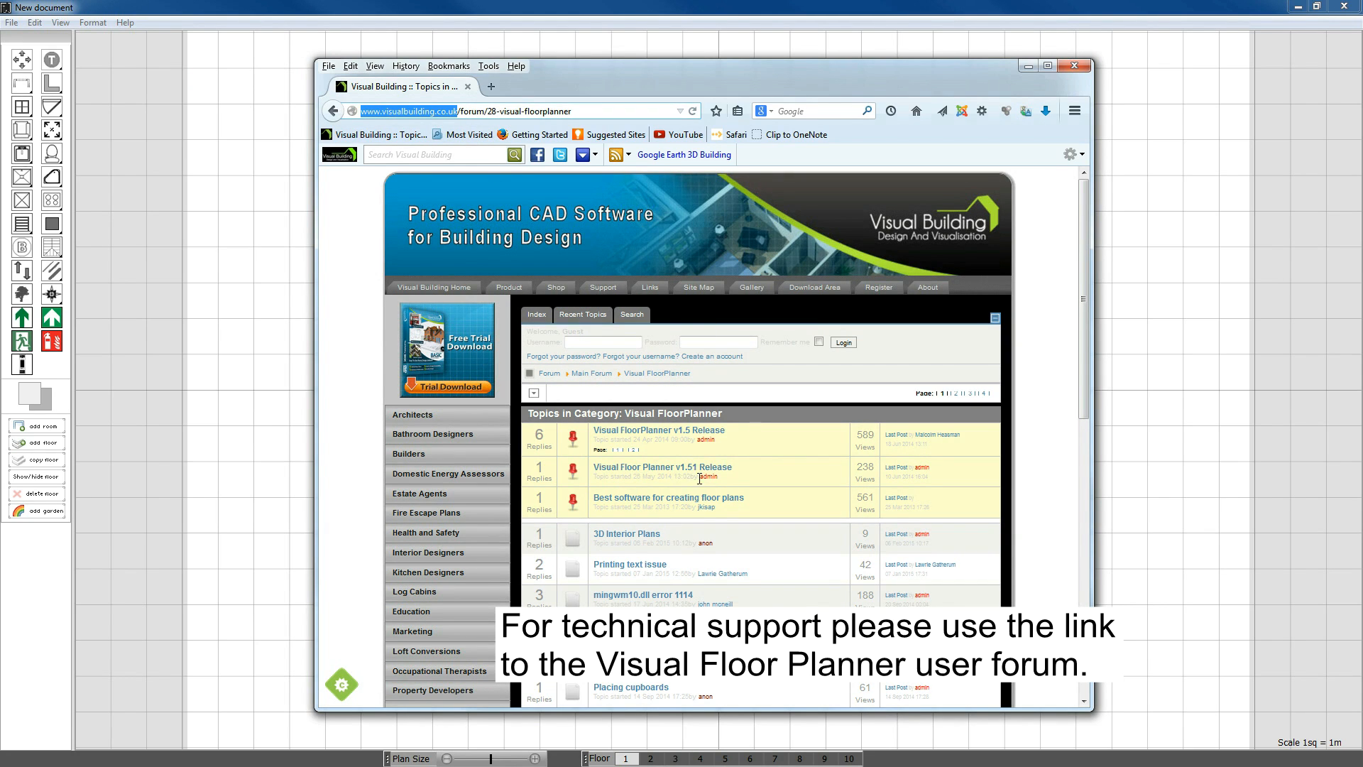
Step: Go to the forum index and enter the Visual FloorPlanner category
{"action": "left_click", "coordinate": [535, 315]}
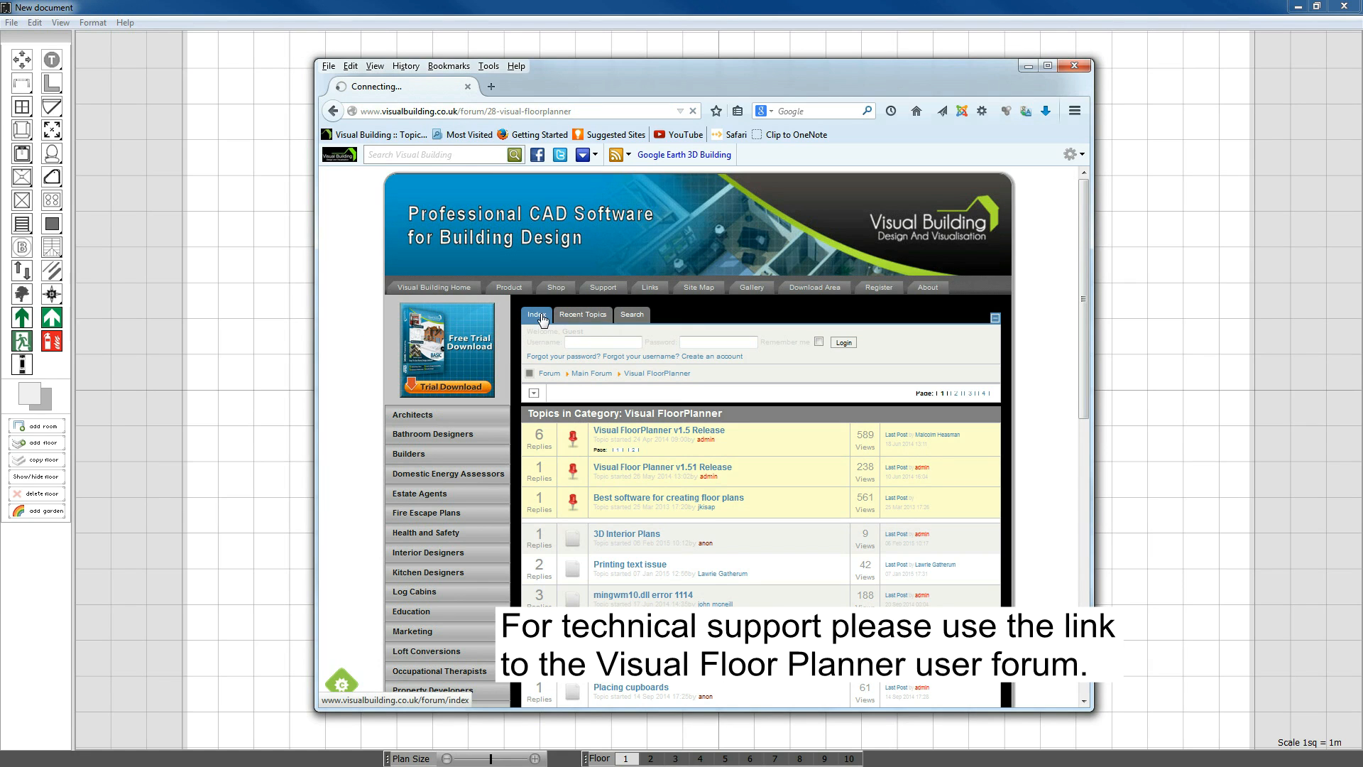
{"action": "left_click", "coordinate": [536, 314]}
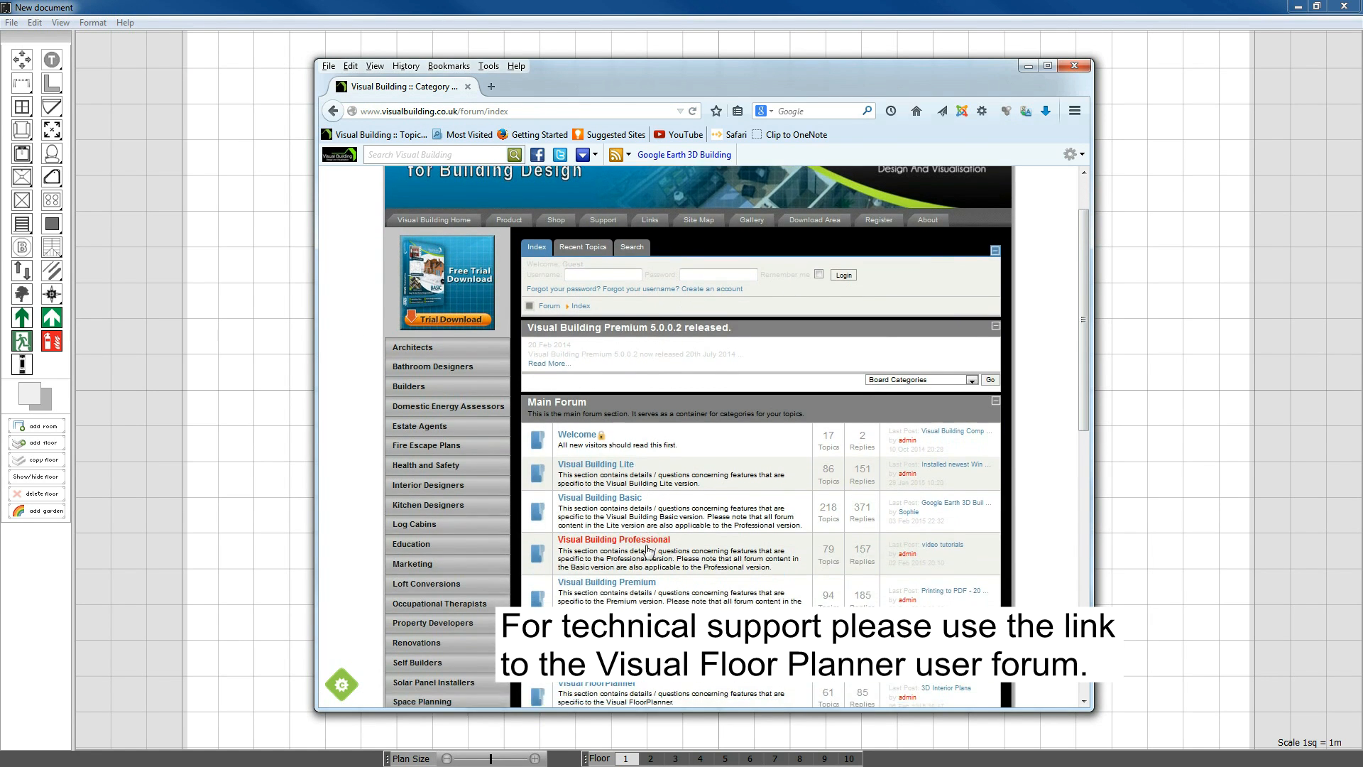
{"action": "scroll", "scroll_direction": "down", "scroll_amount": 3}
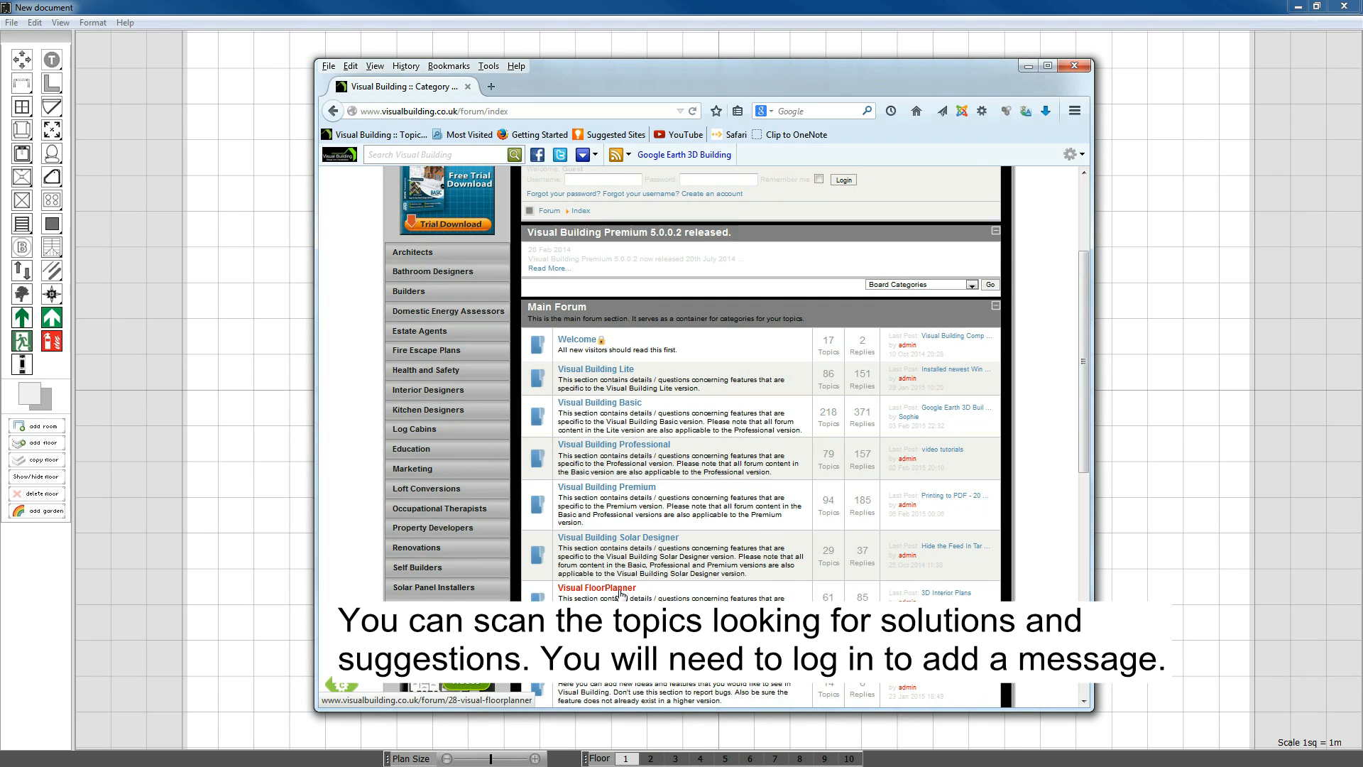
{"action": "left_click", "coordinate": [596, 588]}
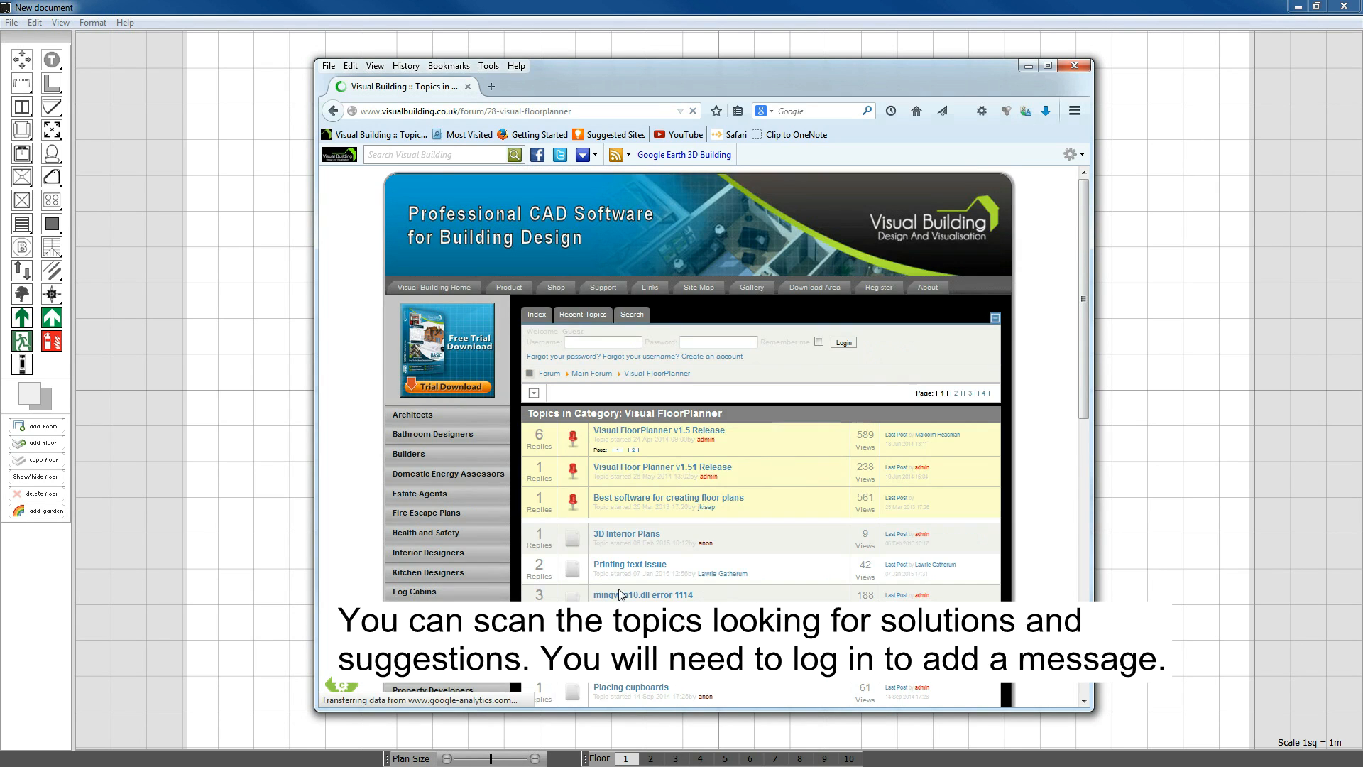
Step: Scroll through the Visual FloorPlanner topics, then close the browser to return to the plan
{"action": "scroll", "scroll_direction": "down", "scroll_amount": 3}
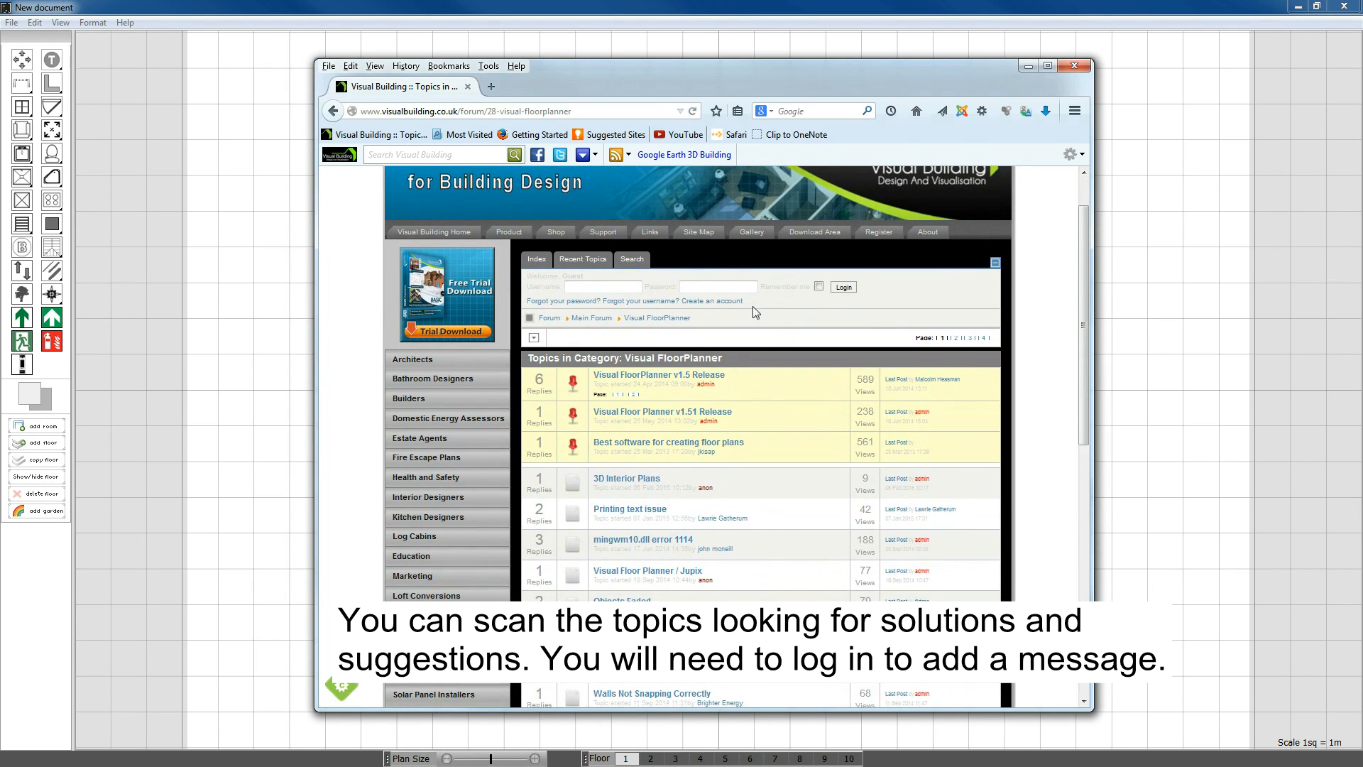
{"action": "mouse_move", "coordinate": [711, 300]}
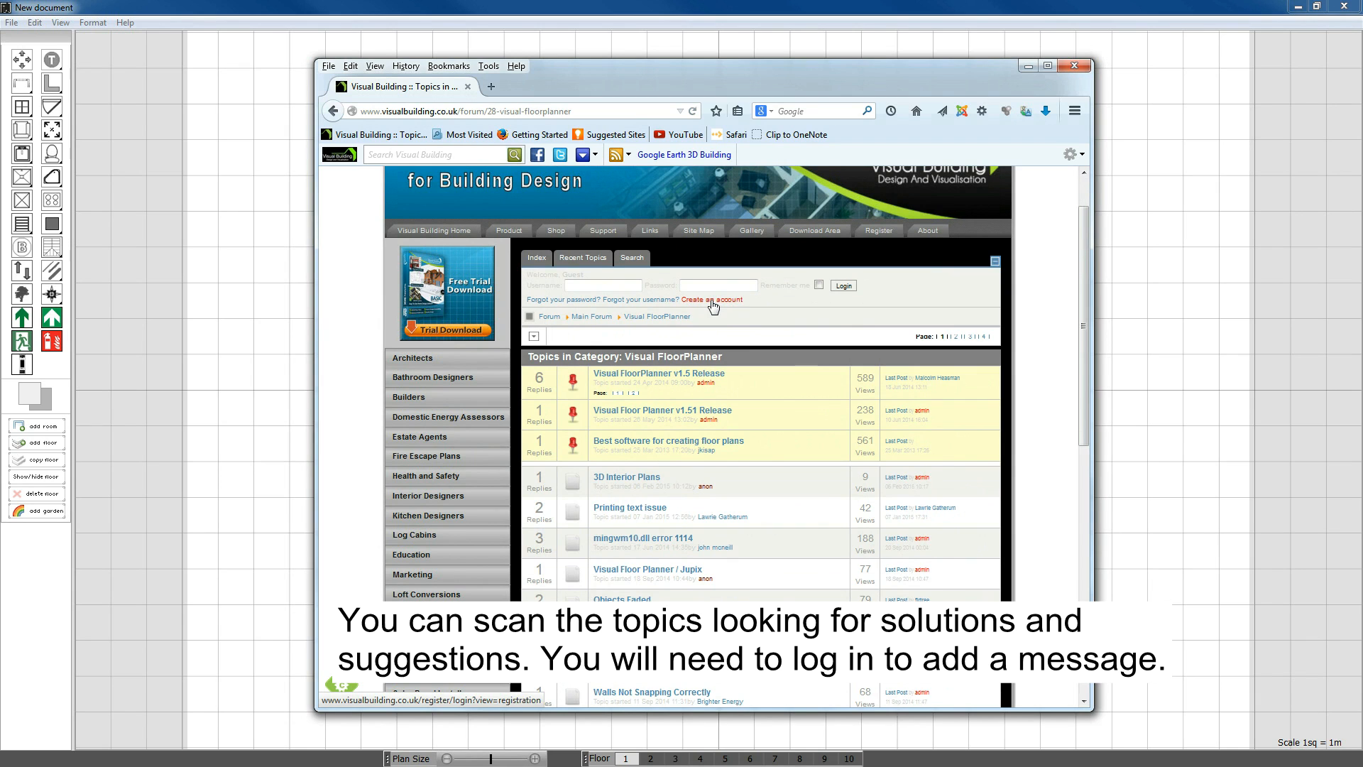
{"action": "left_click", "coordinate": [602, 285]}
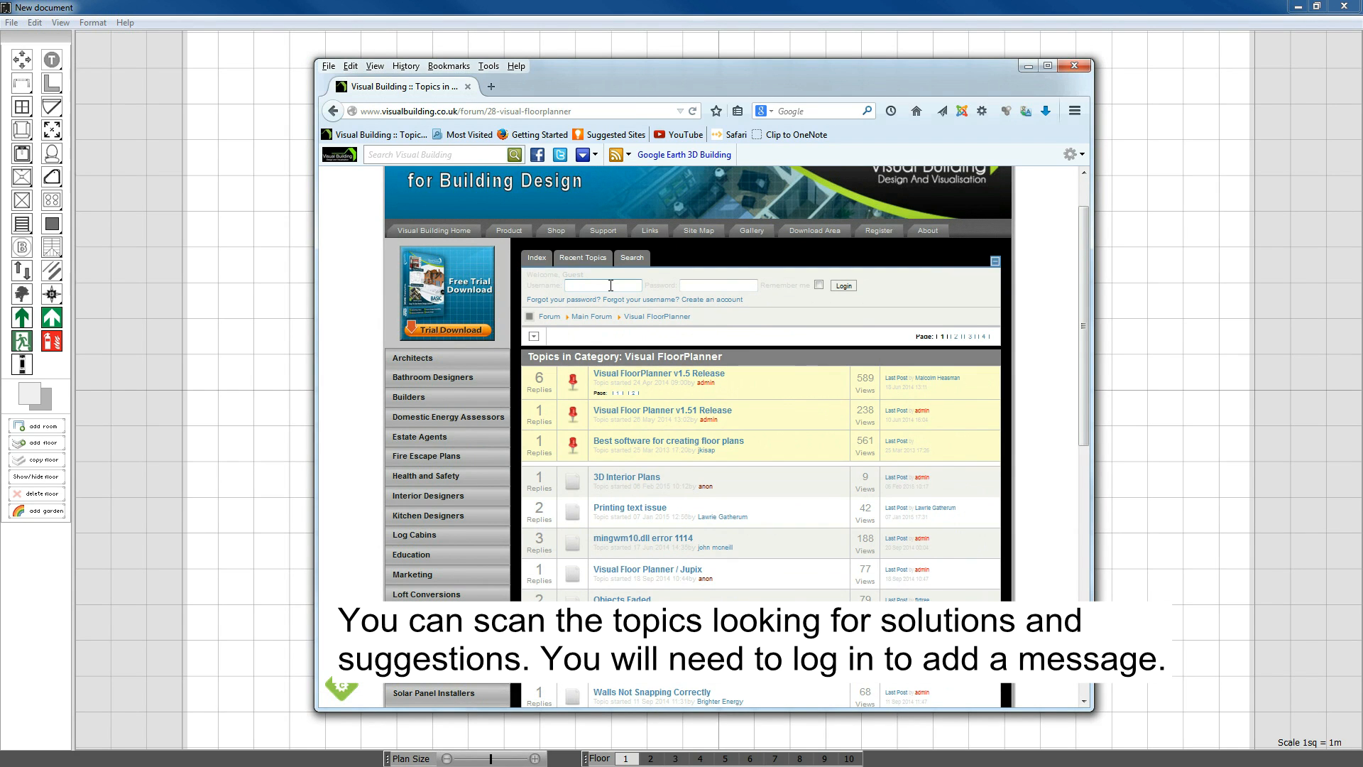
{"action": "scroll", "scroll_direction": "down", "scroll_amount": 3}
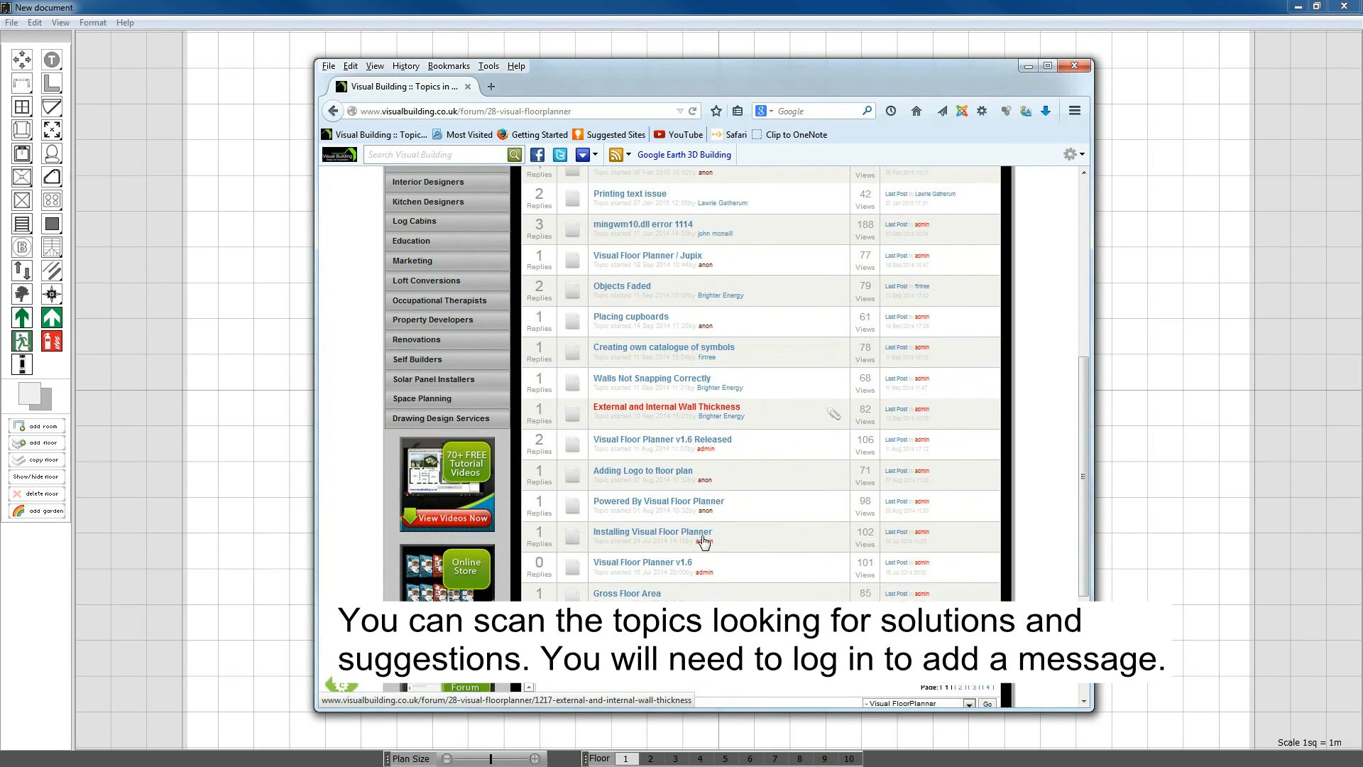
{"action": "scroll", "scroll_direction": "down", "scroll_amount": 3}
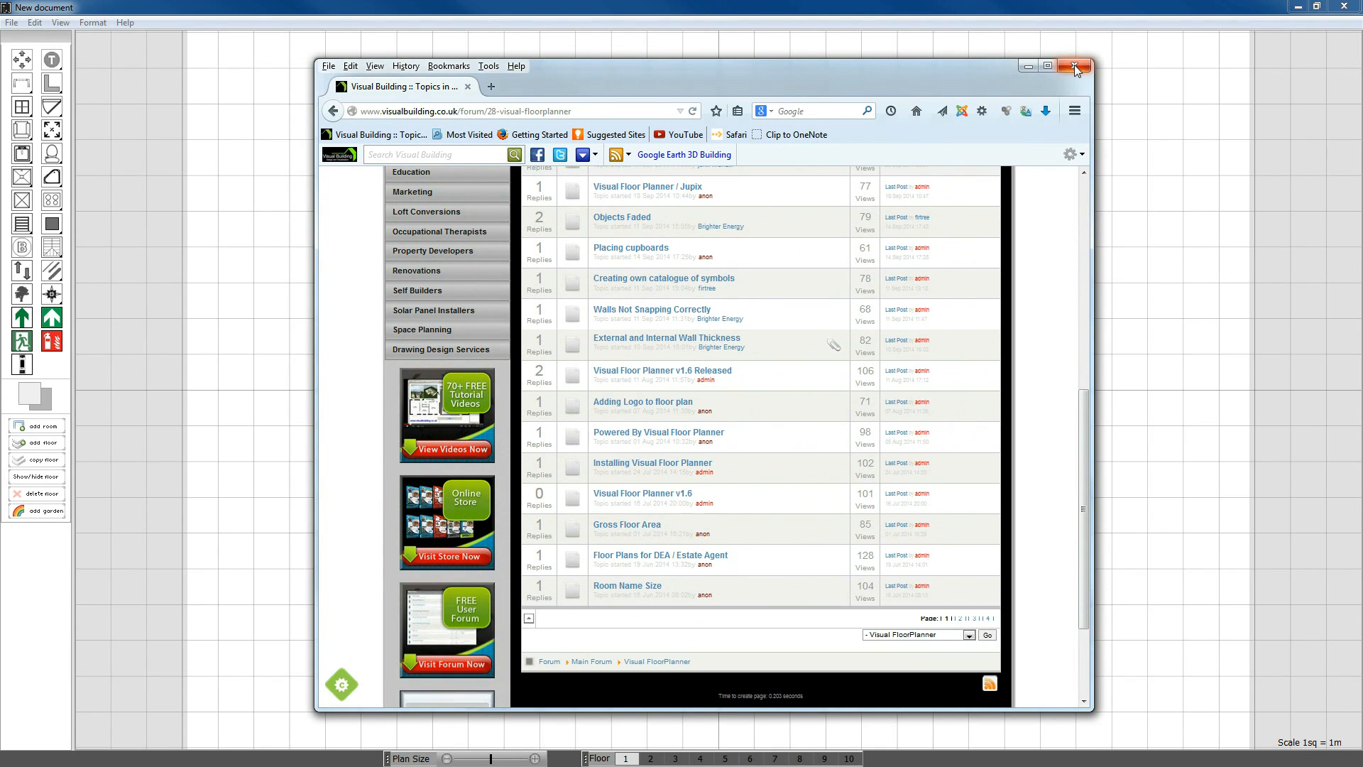
{"action": "left_click", "coordinate": [1075, 66]}
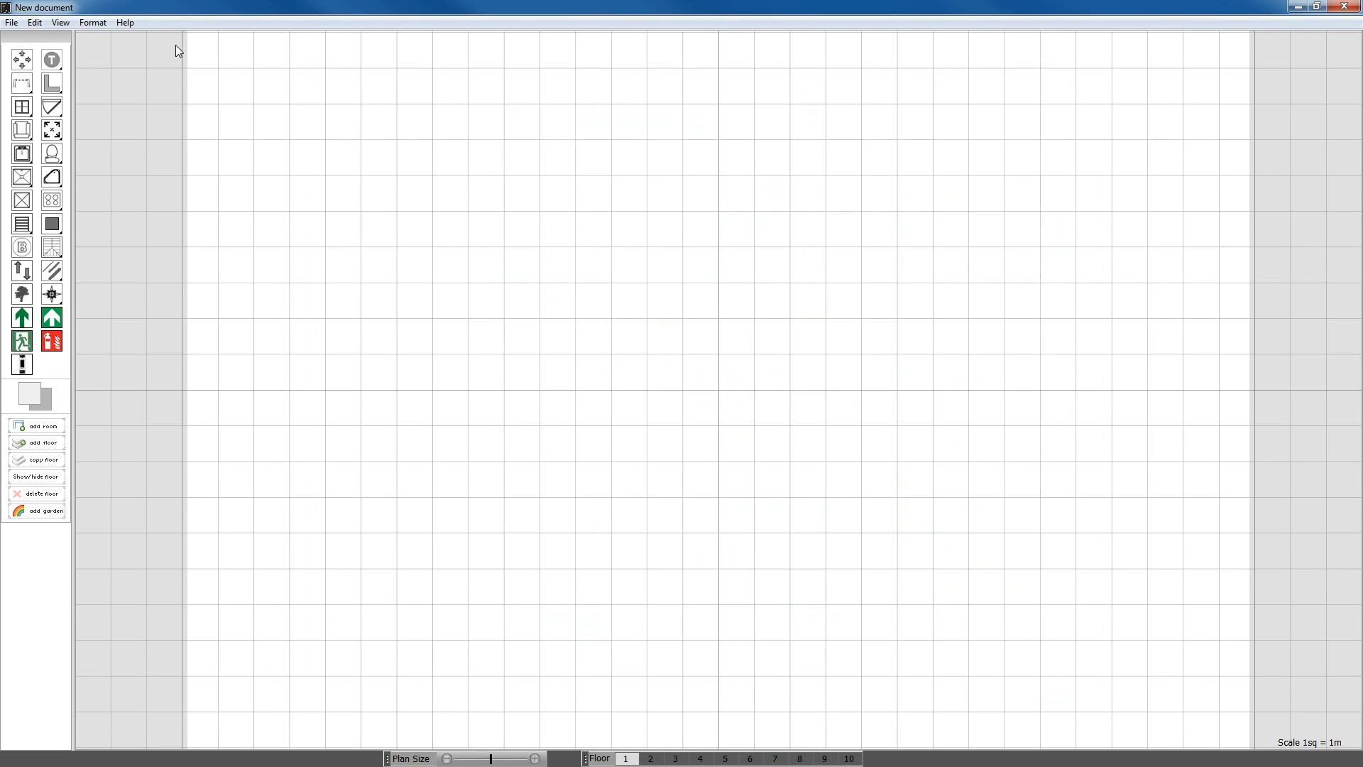
Step: Launch the Online Example Plans page from the Help menu
{"action": "left_click", "coordinate": [125, 21]}
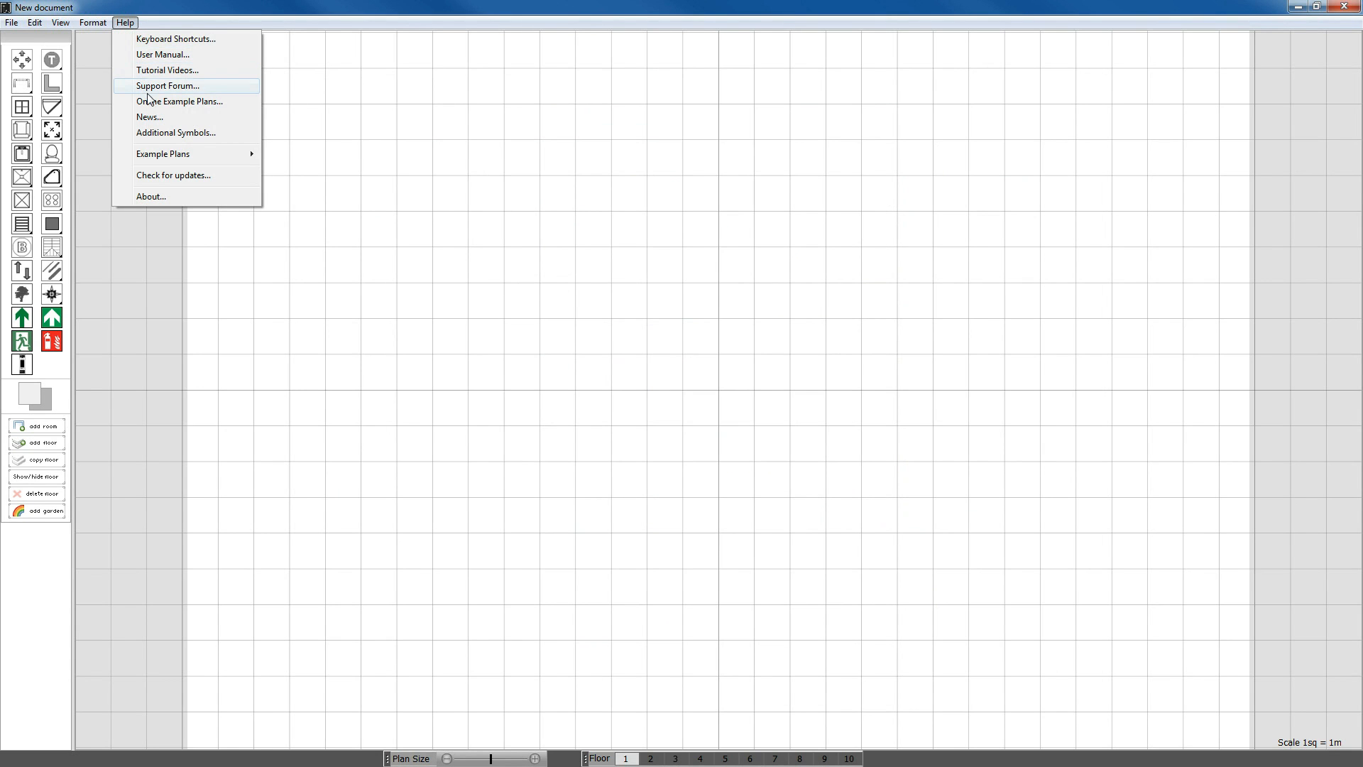
{"action": "left_click", "coordinate": [168, 85]}
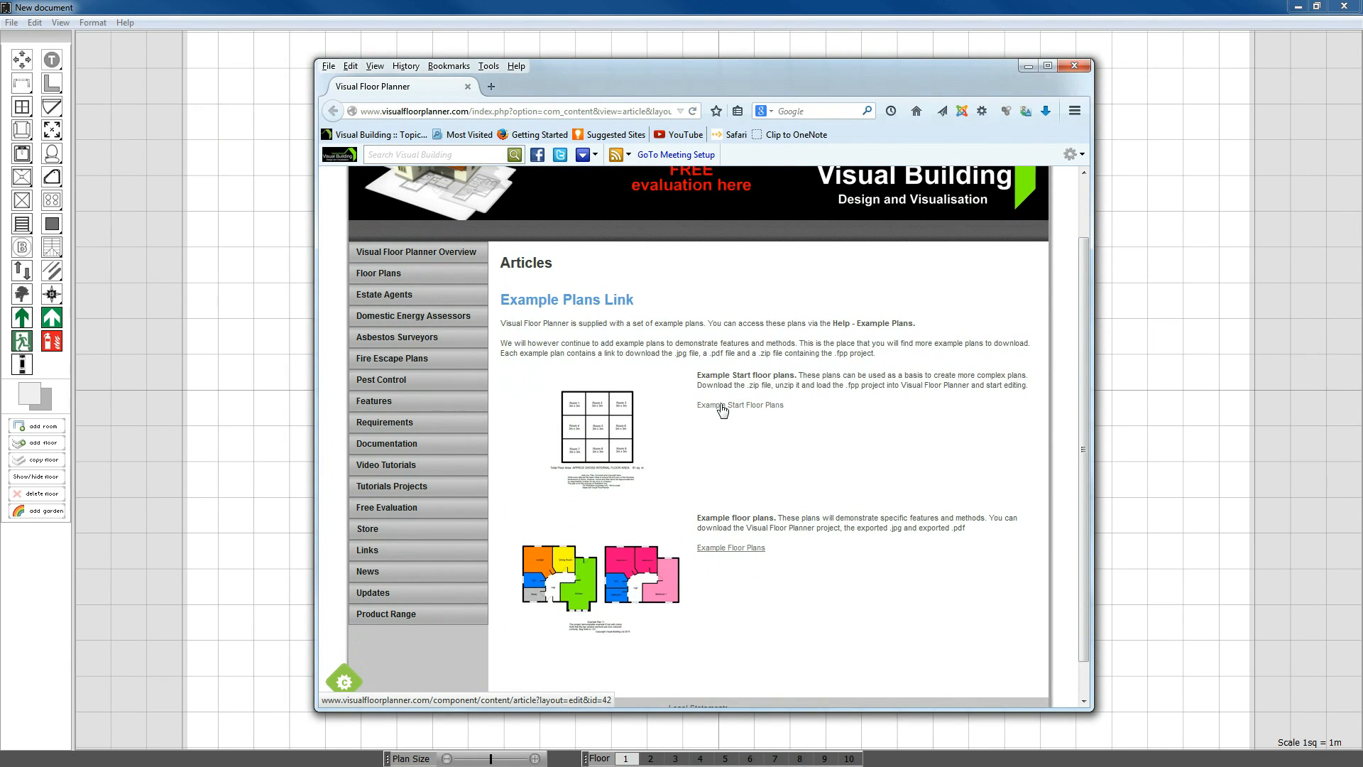
Step: Scroll through the Example Start Floor Plans article, try an FPP link, then go back to the example plans
{"action": "left_click", "coordinate": [739, 404]}
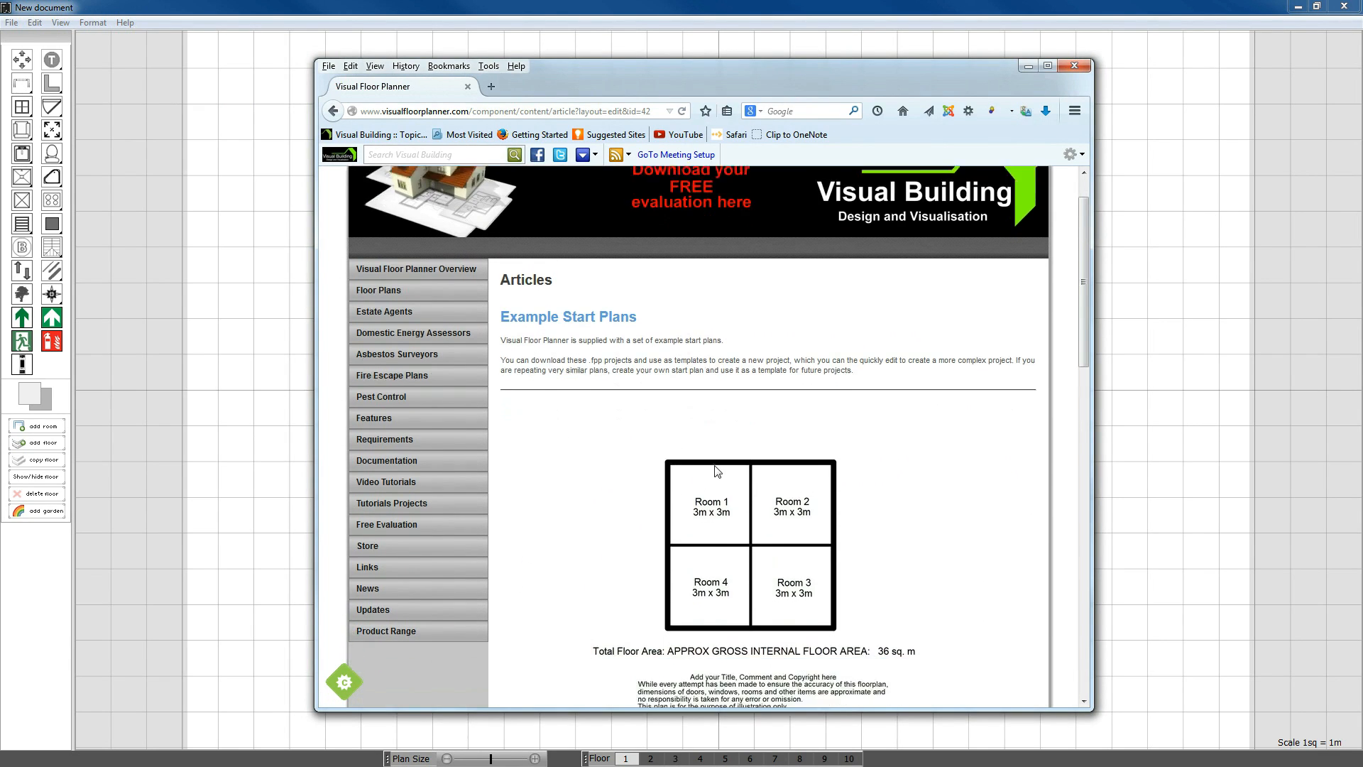
{"action": "scroll", "scroll_direction": "down", "scroll_amount": 3}
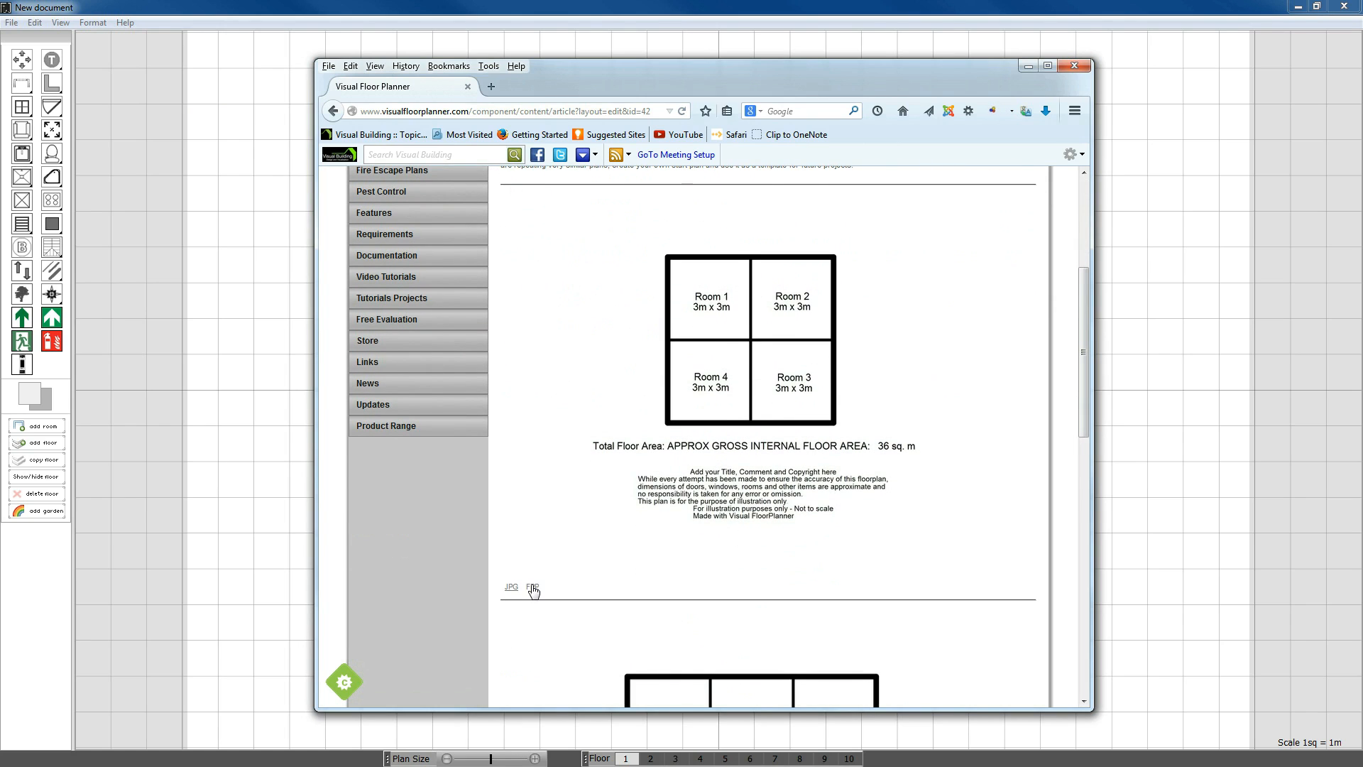
{"action": "left_click", "coordinate": [531, 586]}
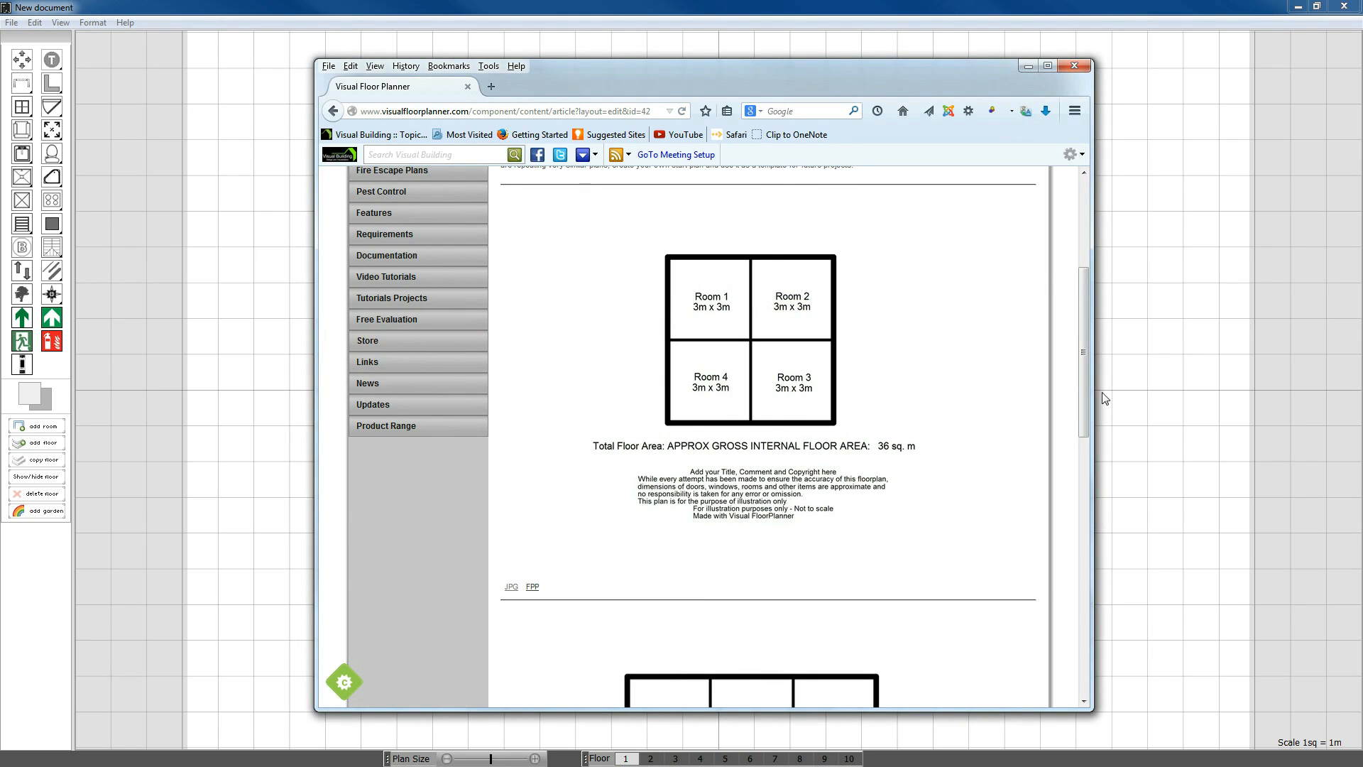
{"action": "scroll", "scroll_direction": "down", "scroll_amount": 3}
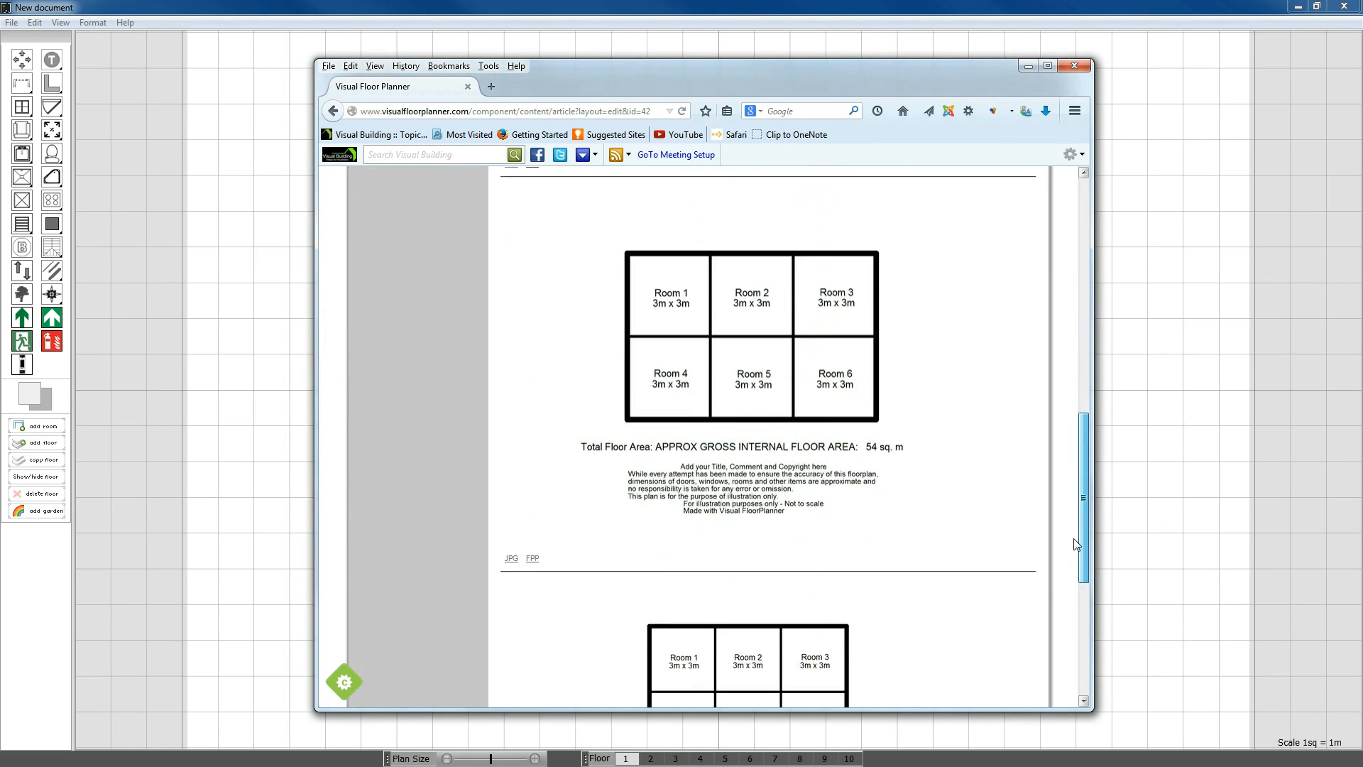
{"action": "scroll", "scroll_direction": "down", "scroll_amount": 3}
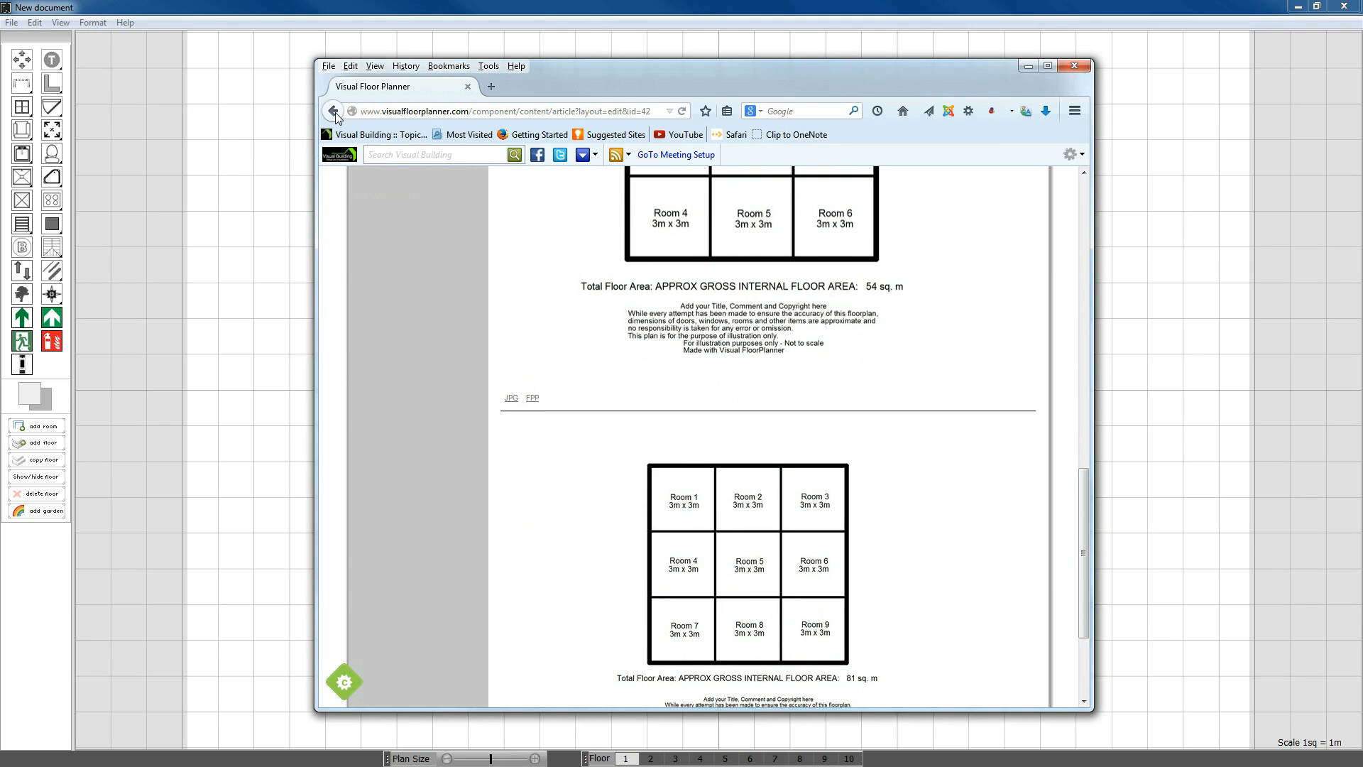
{"action": "left_click", "coordinate": [333, 111]}
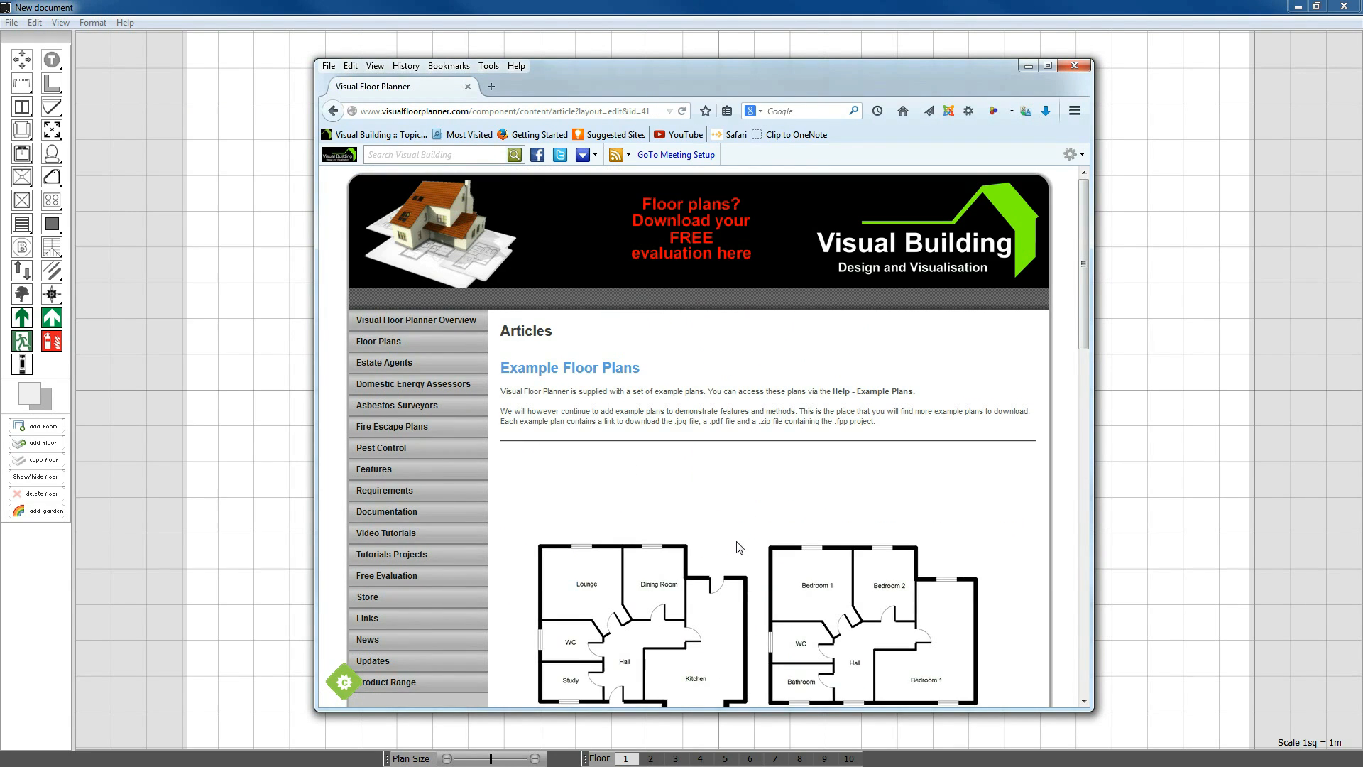
Step: Scroll down to Example Plan 10 and view its JPG image of the two-floor layout
{"action": "scroll", "scroll_direction": "down", "scroll_amount": 3}
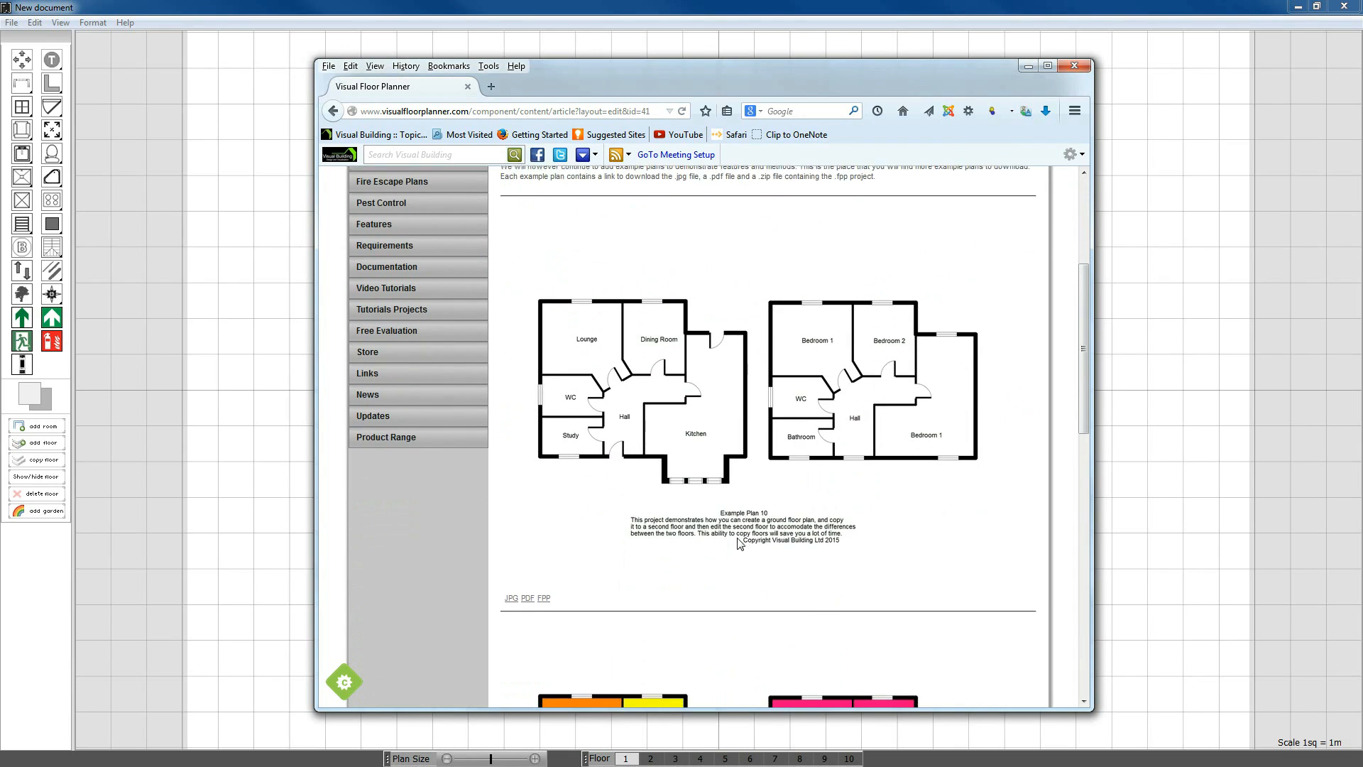
{"action": "scroll", "scroll_direction": "down", "scroll_amount": 3}
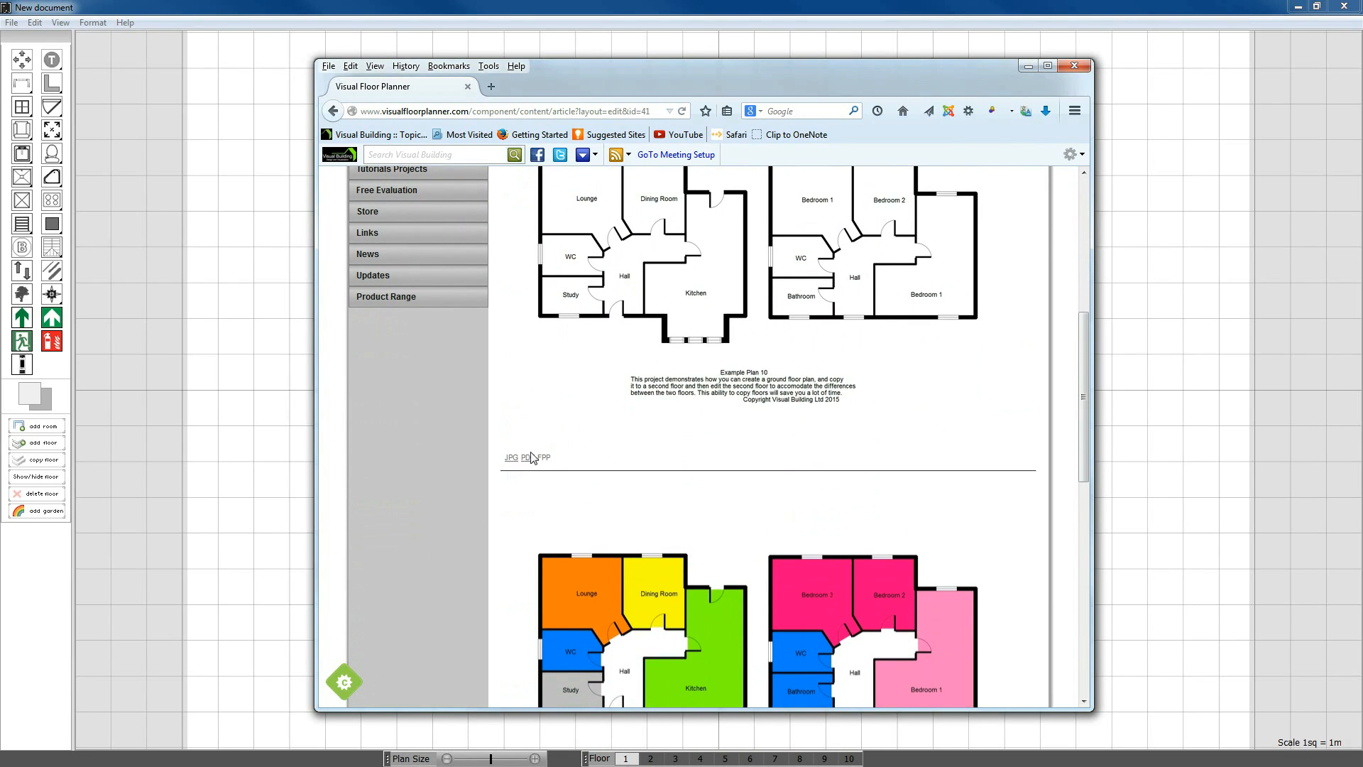
{"action": "left_click", "coordinate": [528, 456]}
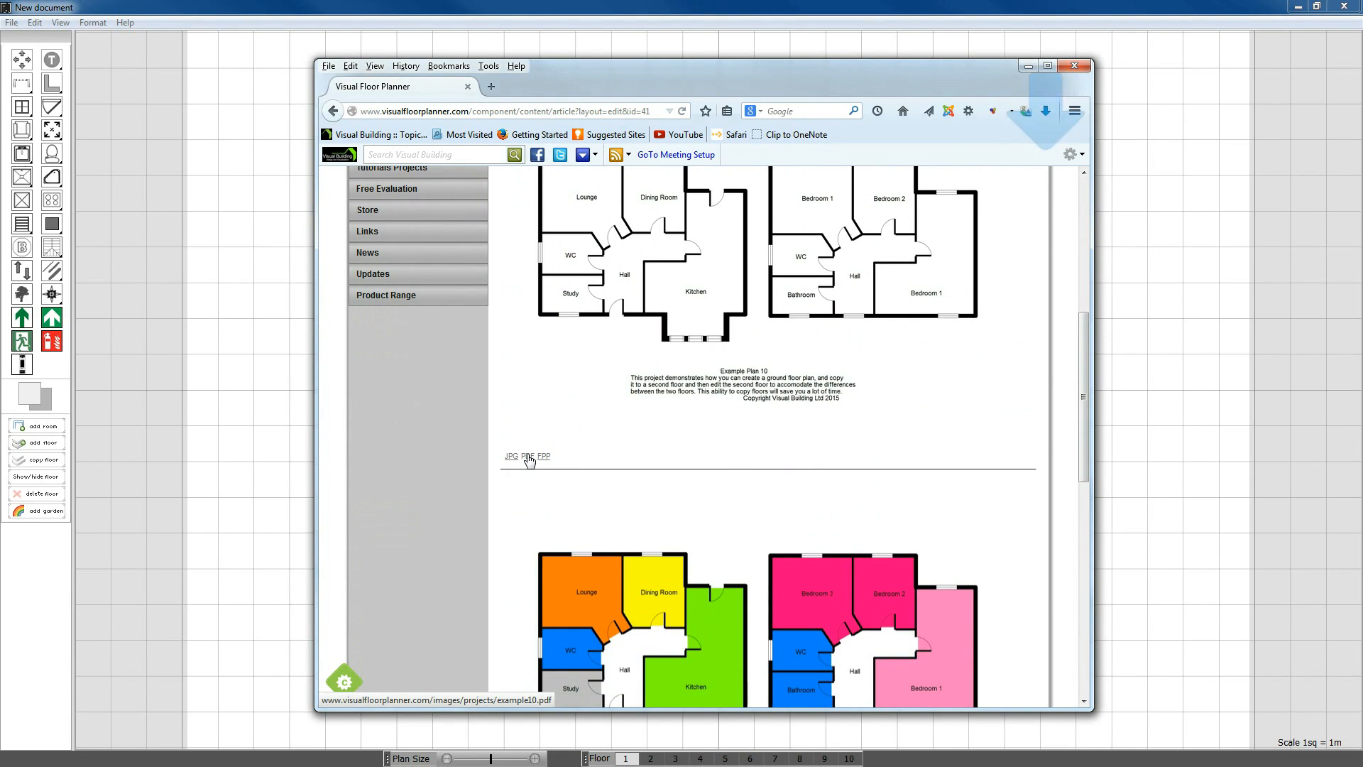
{"action": "left_click", "coordinate": [511, 455]}
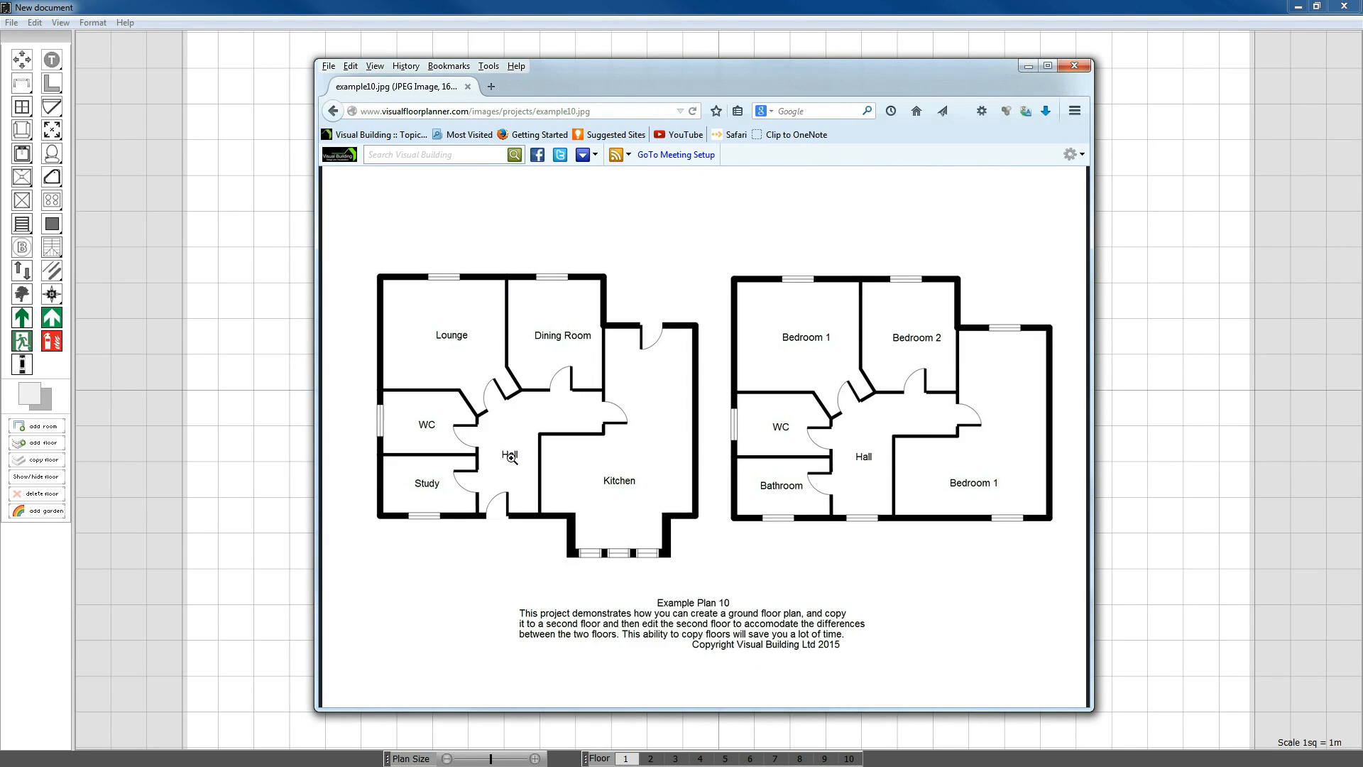
{"action": "mouse_move", "coordinate": [1075, 67]}
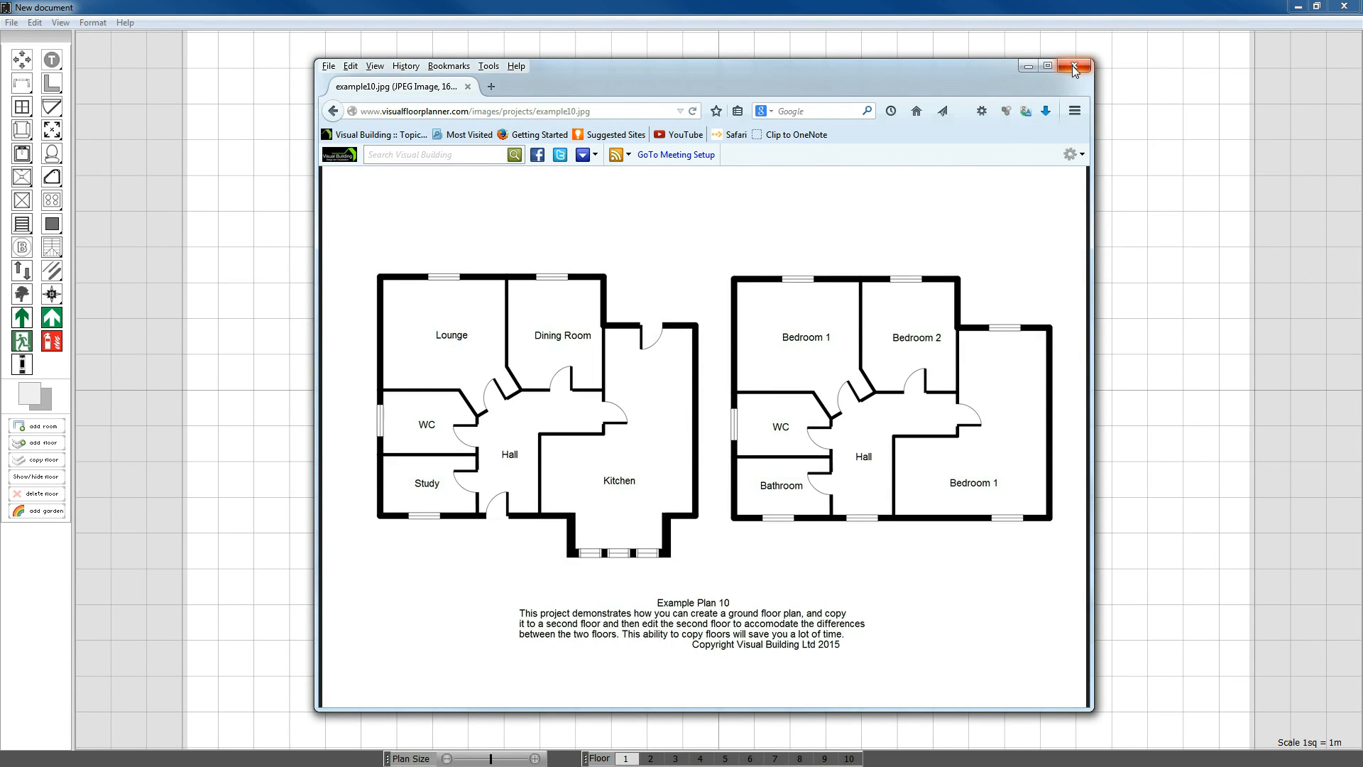